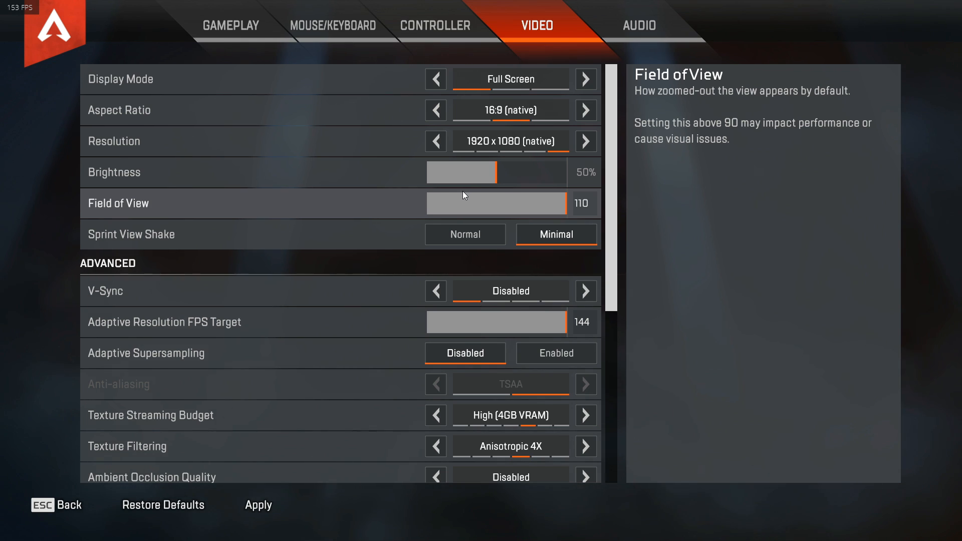
{"action": "mouse_move", "coordinate": [543, 43]}
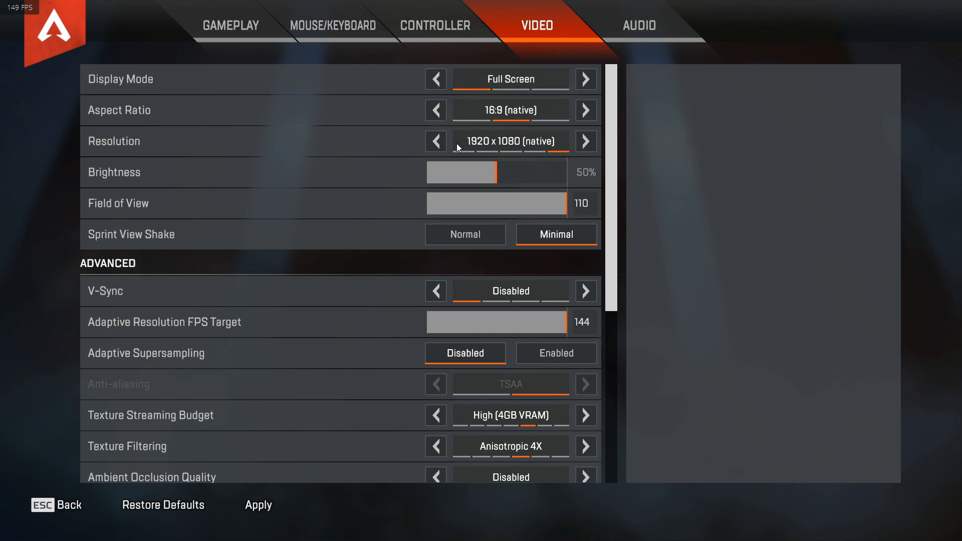
Adjust Brightness to 60% and bring Field of View back to 110
{"action": "left_click_drag", "start_coordinate": [460, 172], "coordinate": [555, 172]}
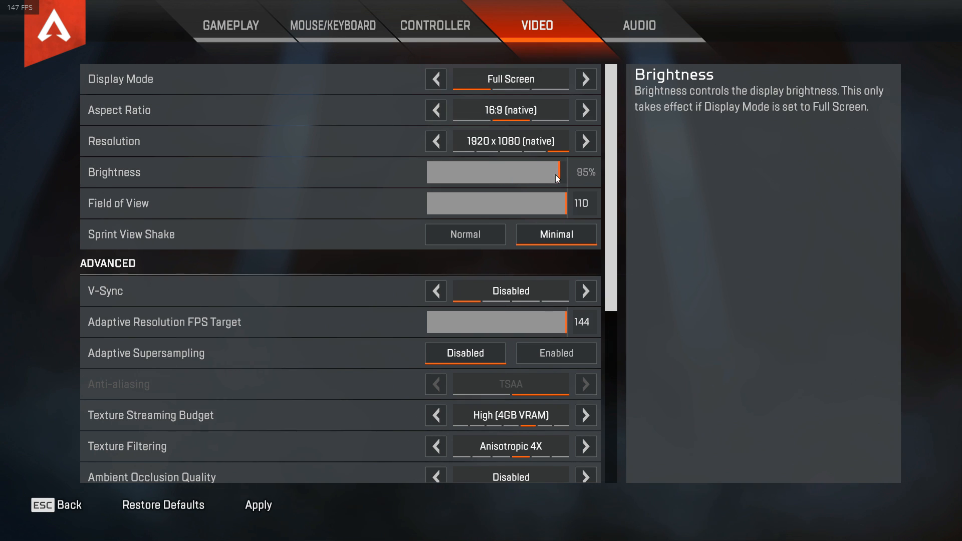
{"action": "left_click_drag", "start_coordinate": [557, 173], "coordinate": [511, 172]}
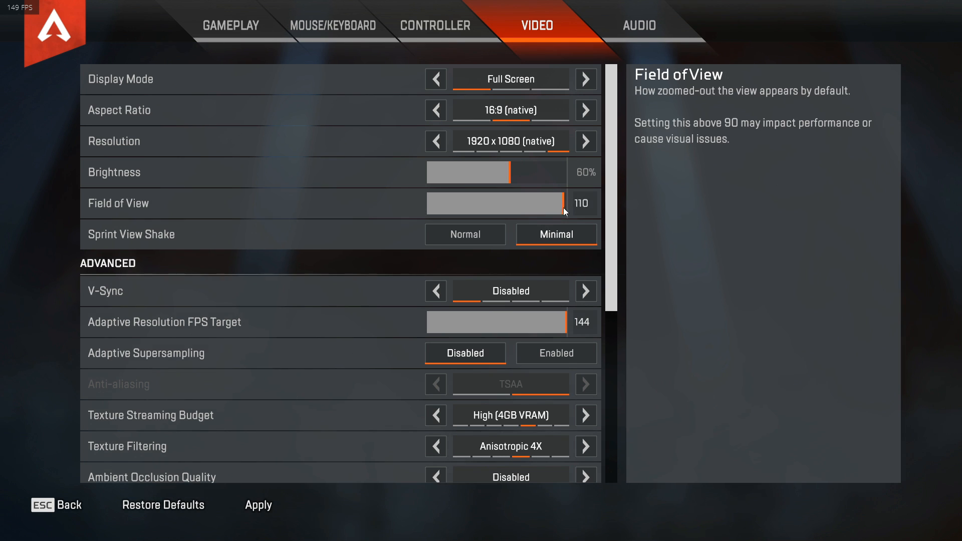
{"action": "left_click_drag", "start_coordinate": [564, 203], "coordinate": [457, 212]}
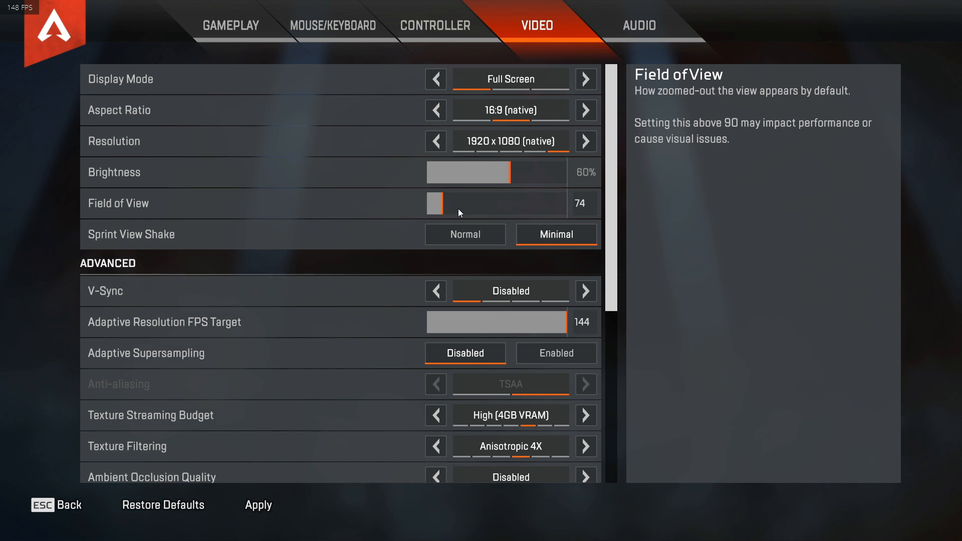
{"action": "left_click_drag", "start_coordinate": [434, 203], "coordinate": [583, 203]}
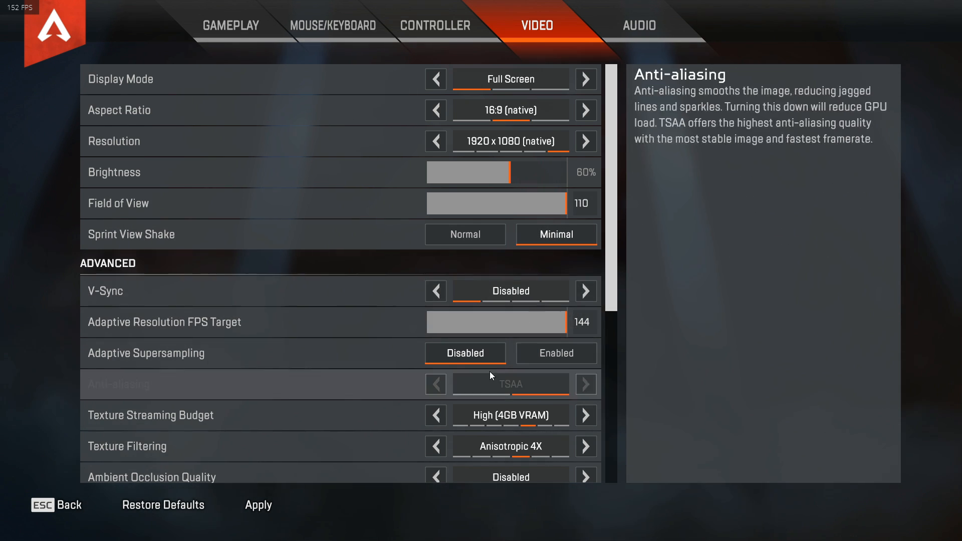
Leave Texture Streaming Budget at High (4GB VRAM) after trying Insane, then apply video settings
{"action": "left_click", "coordinate": [584, 204]}
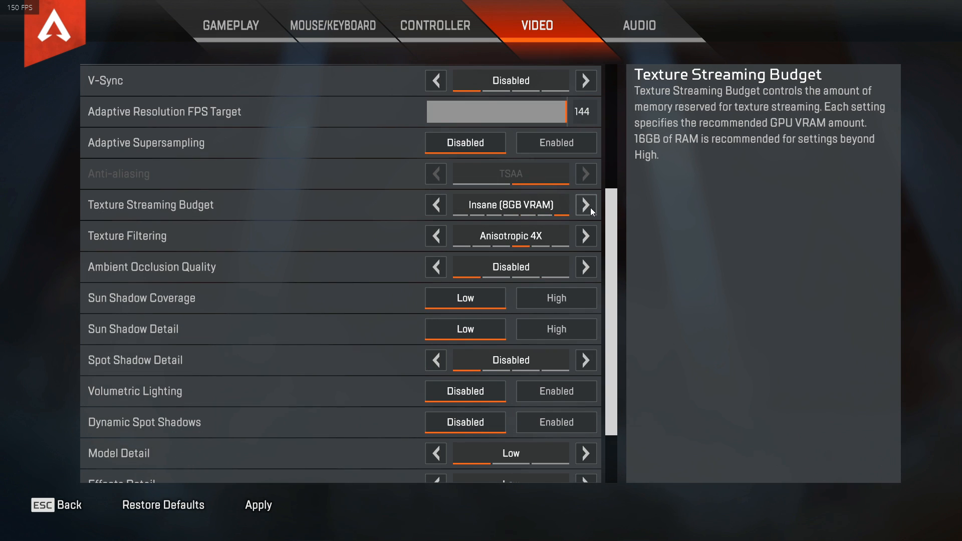
{"action": "left_click", "coordinate": [584, 236]}
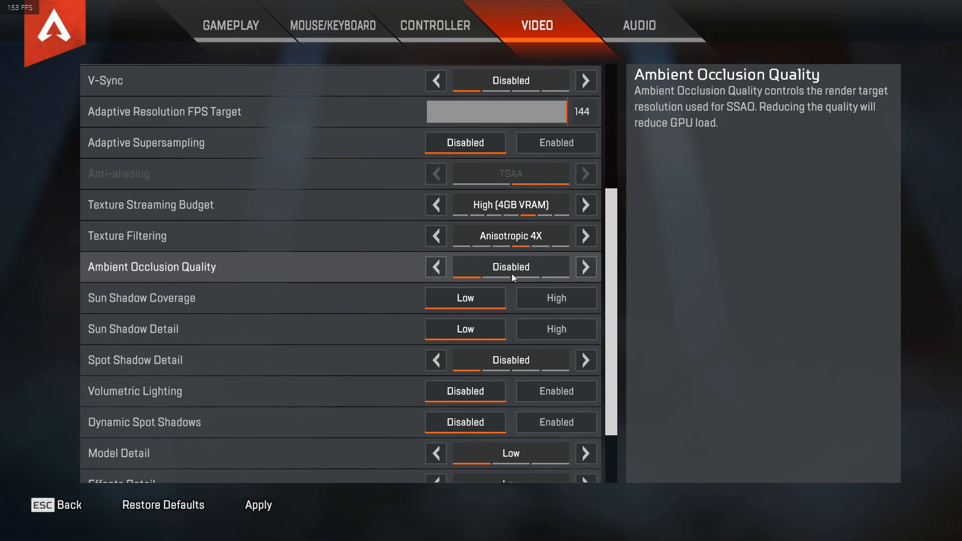
{"action": "mouse_move", "coordinate": [482, 360]}
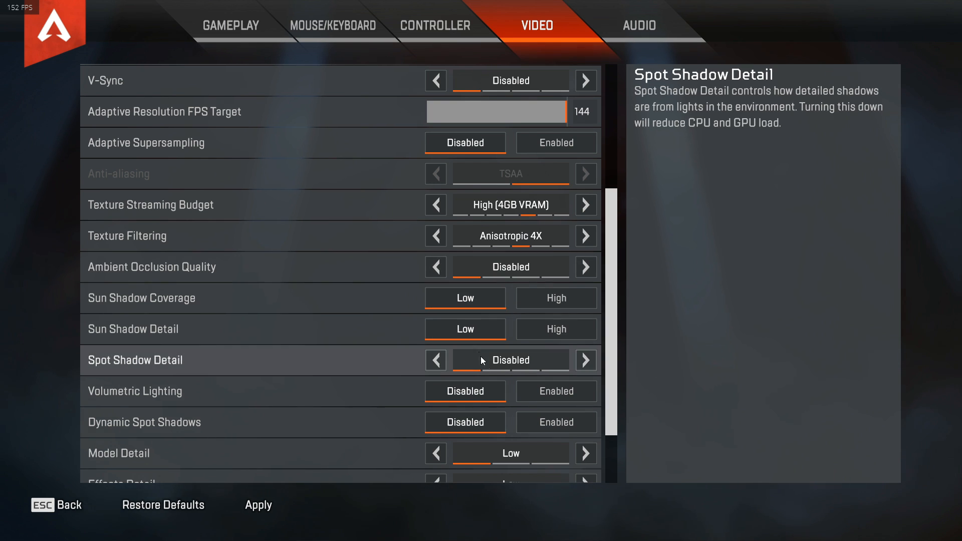
{"action": "scroll", "scroll_direction": "down", "scroll_amount": 3}
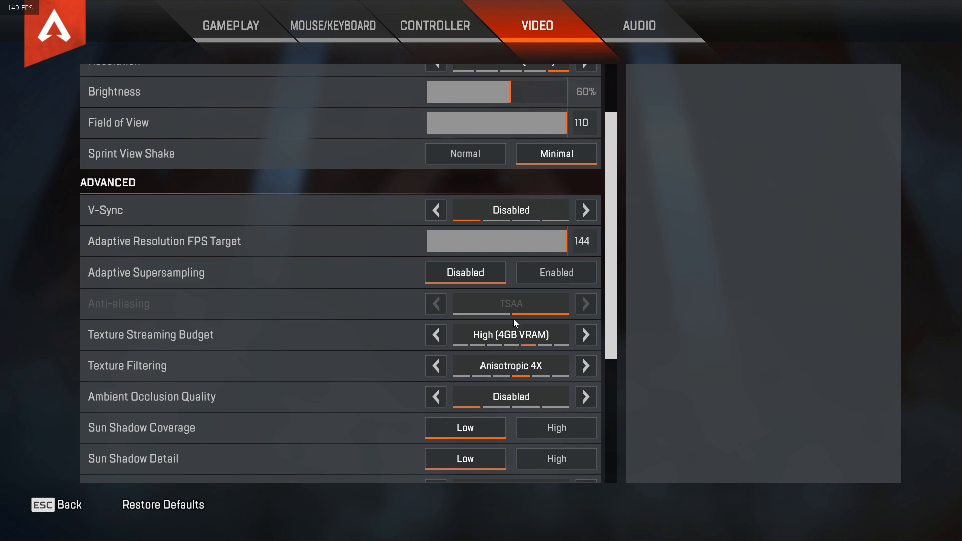
{"action": "mouse_move", "coordinate": [511, 335]}
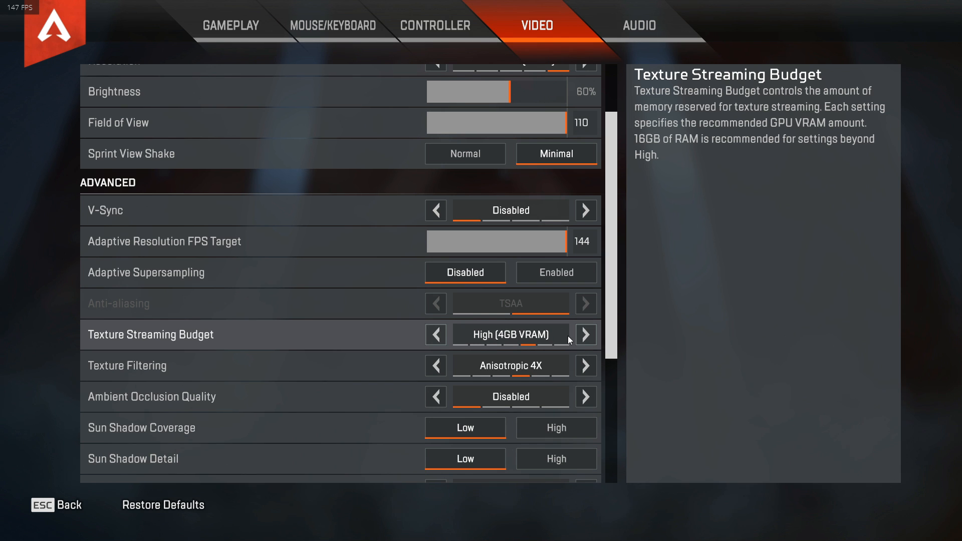
{"action": "left_click", "coordinate": [584, 334]}
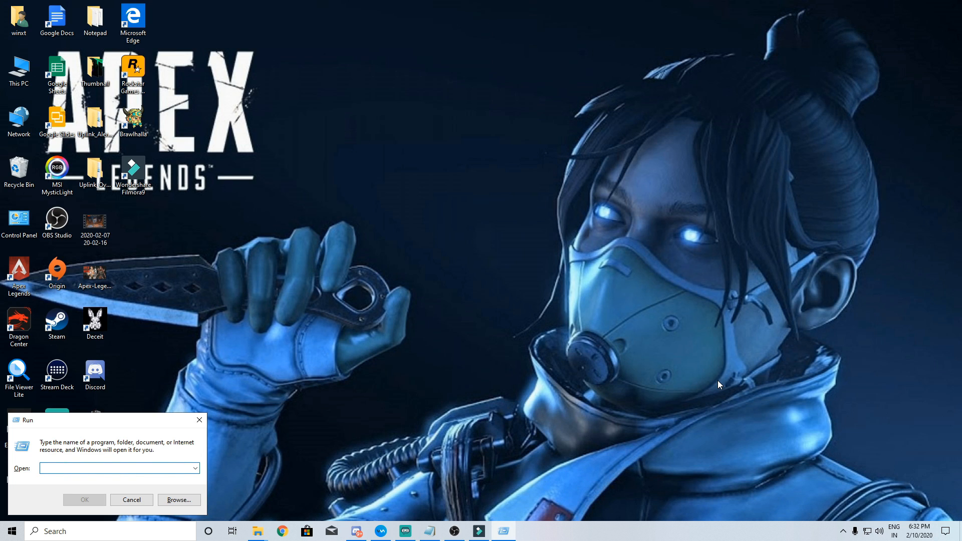
Run %USERPROFILE%\Saved Games\Respawn\Apex\local and open videoconfig from that folder
{"action": "type", "text": "%USERPROFILE%\\Saved Games\\Respawn\\Apex\\local"}
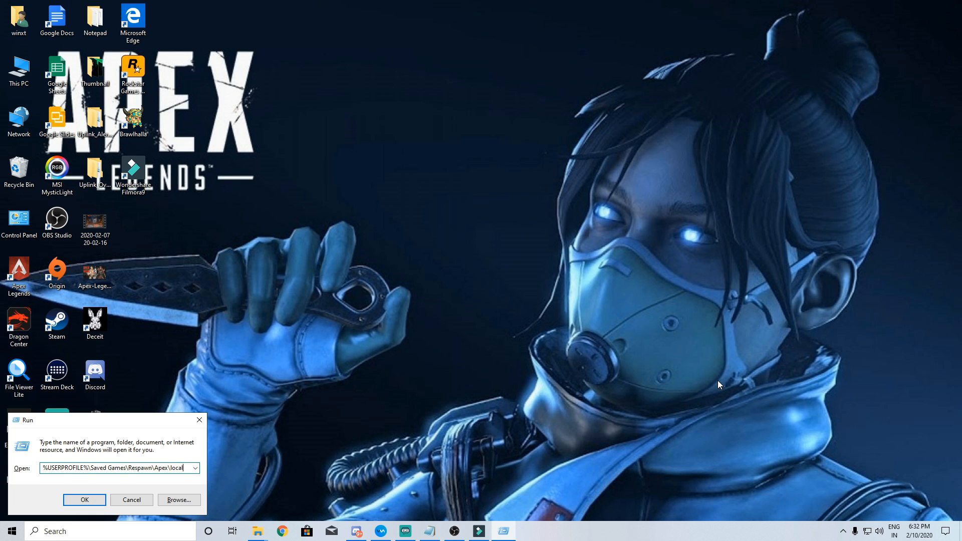
{"action": "left_click", "coordinate": [84, 499]}
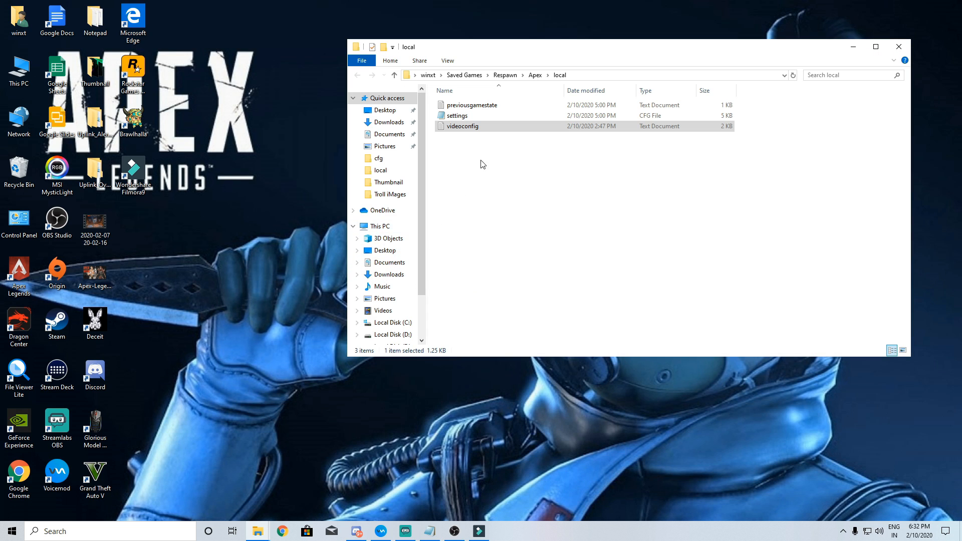
{"action": "double_click", "coordinate": [462, 127]}
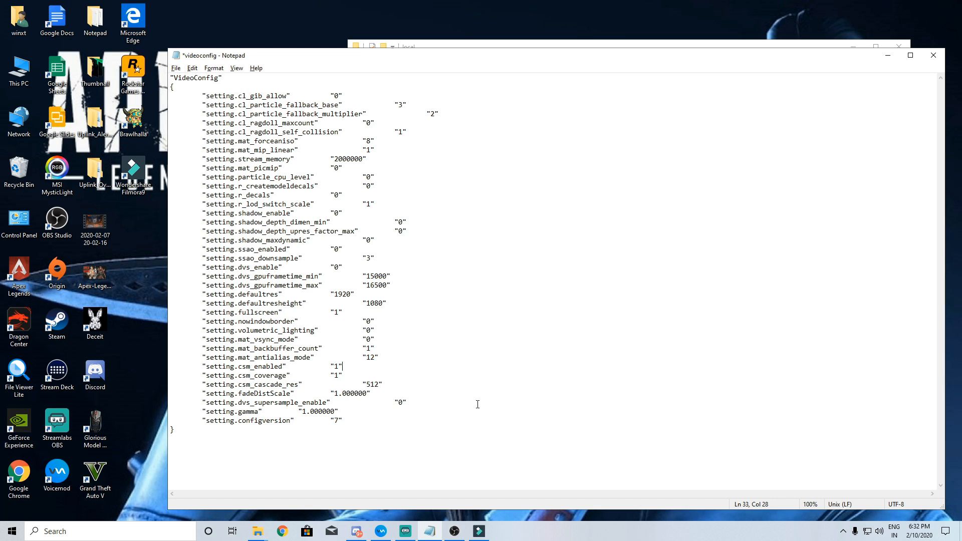
{"action": "mouse_move", "coordinate": [366, 262]}
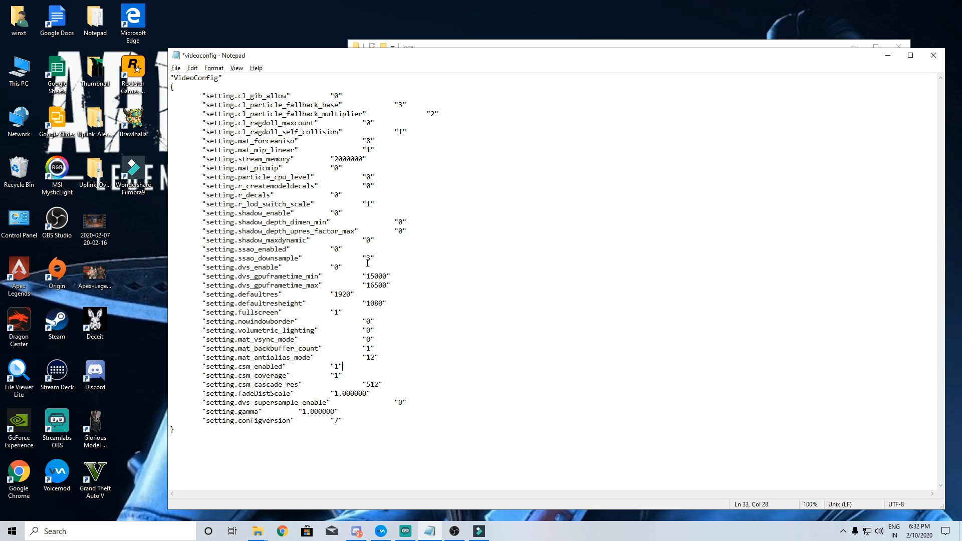
Change cl_ragdoll_self_collision from 1 to 0 in videoconfig
{"action": "left_click", "coordinate": [436, 128]}
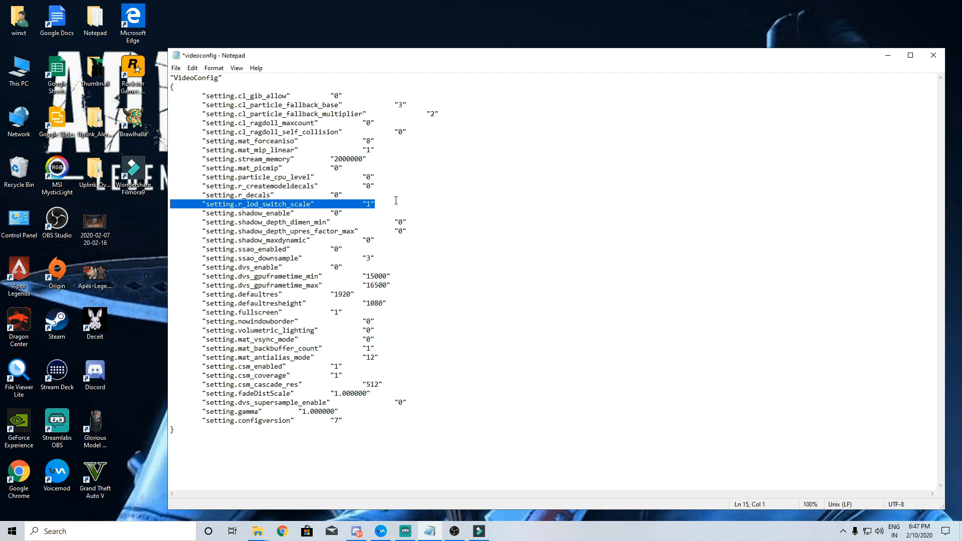
Set r_lod_switch_scale to 0.6 and csm_enabled to 0
{"action": "type", "text": "0"}
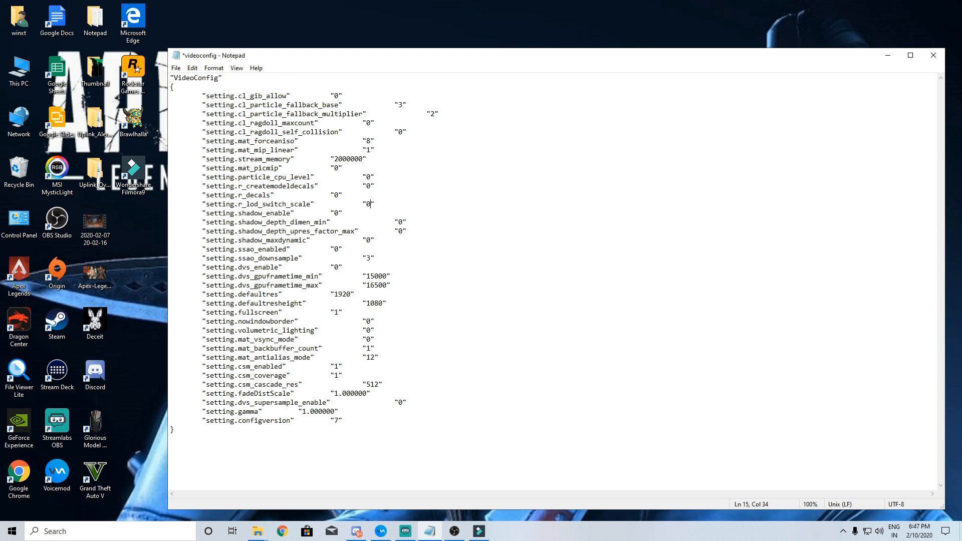
{"action": "type", "text": ".35"}
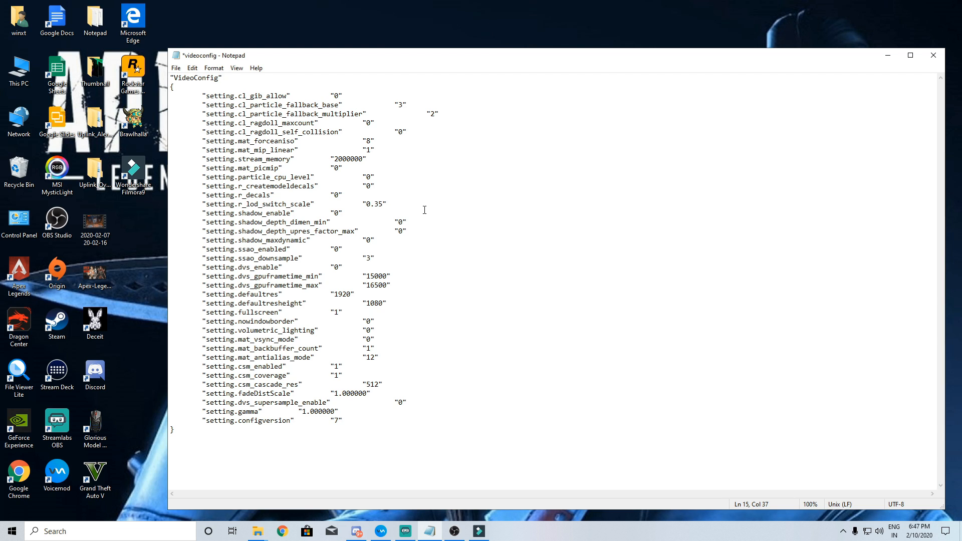
{"action": "key", "text": "BackSpace"}
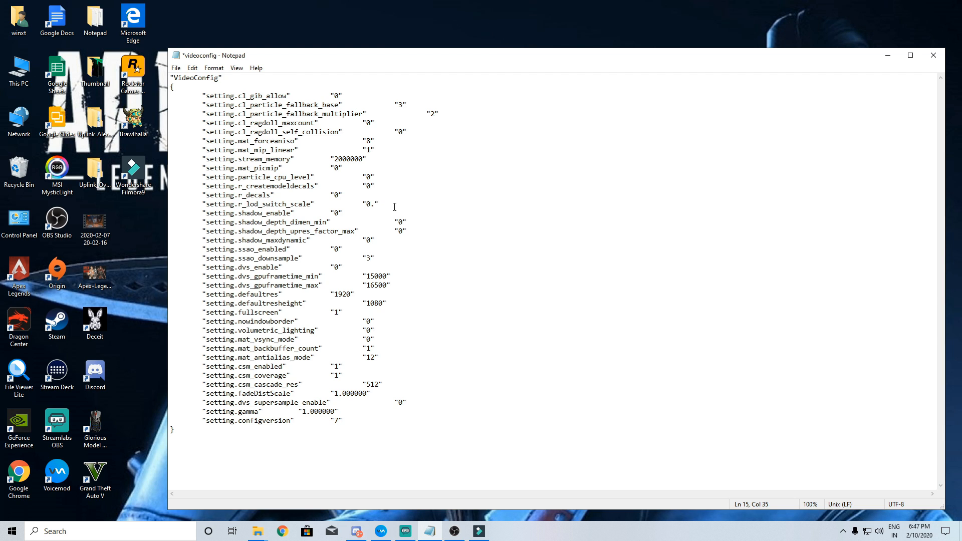
{"action": "type", "text": "6"}
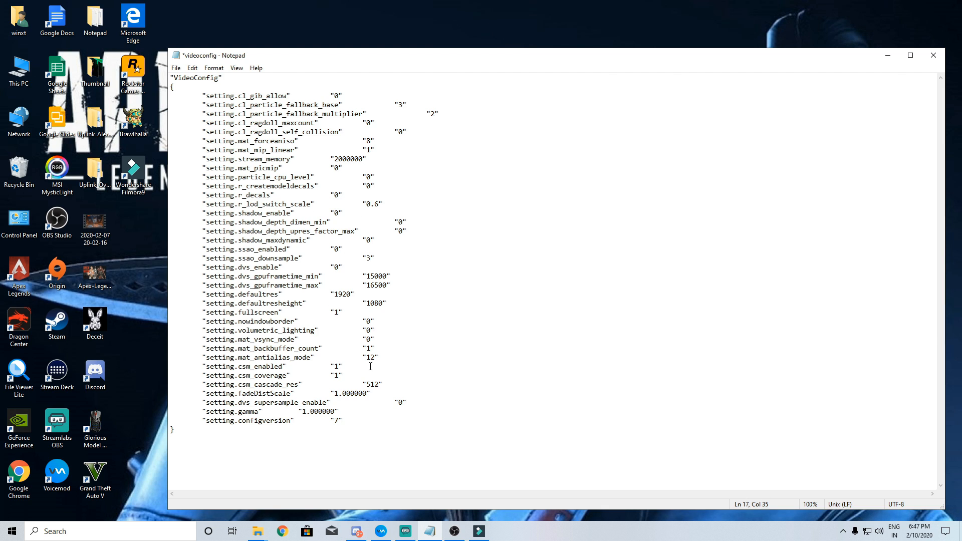
{"action": "left_click", "coordinate": [335, 366]}
{"action": "type", "text": "0"}
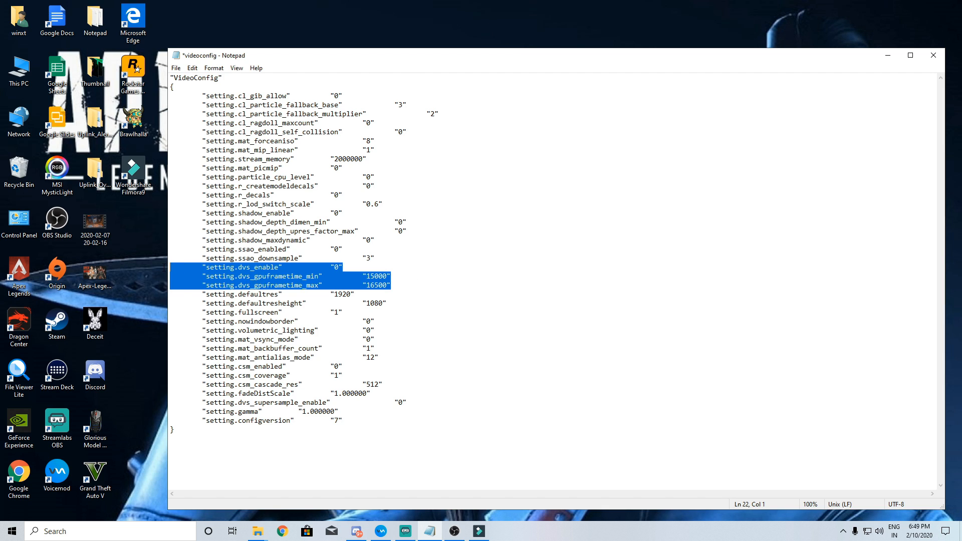
{"action": "mouse_move", "coordinate": [162, 271]}
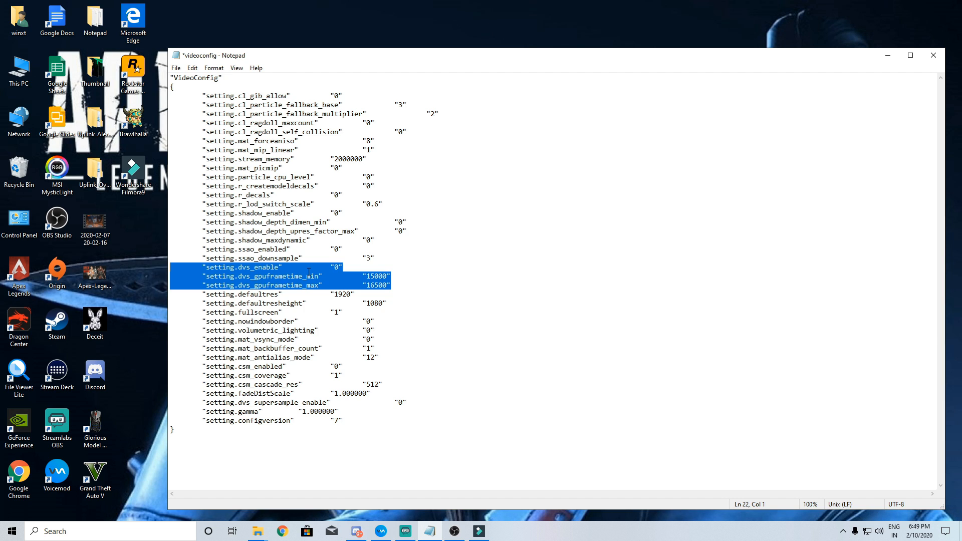
Change dvs_enable from 0 to 1 in videoconfig
{"action": "left_click", "coordinate": [343, 266]}
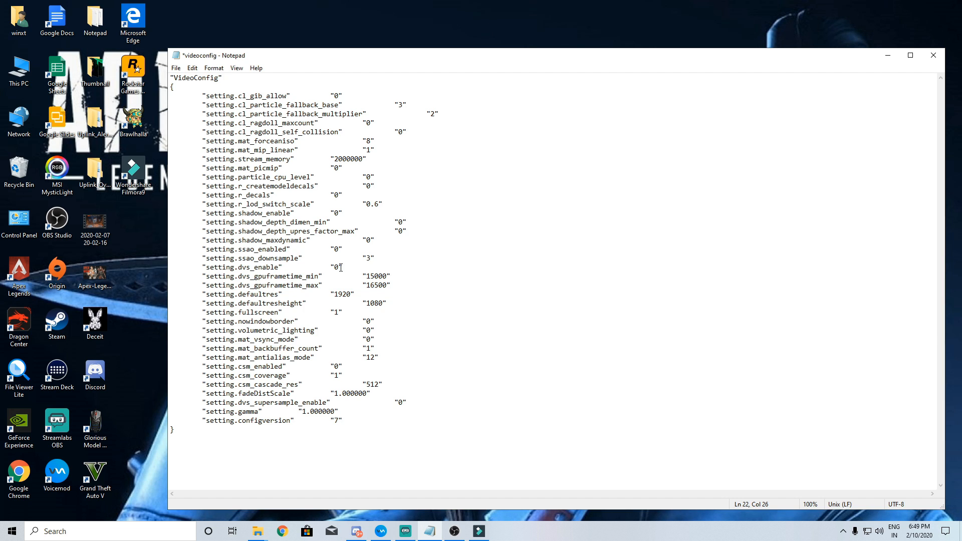
{"action": "key", "text": "backspace"}
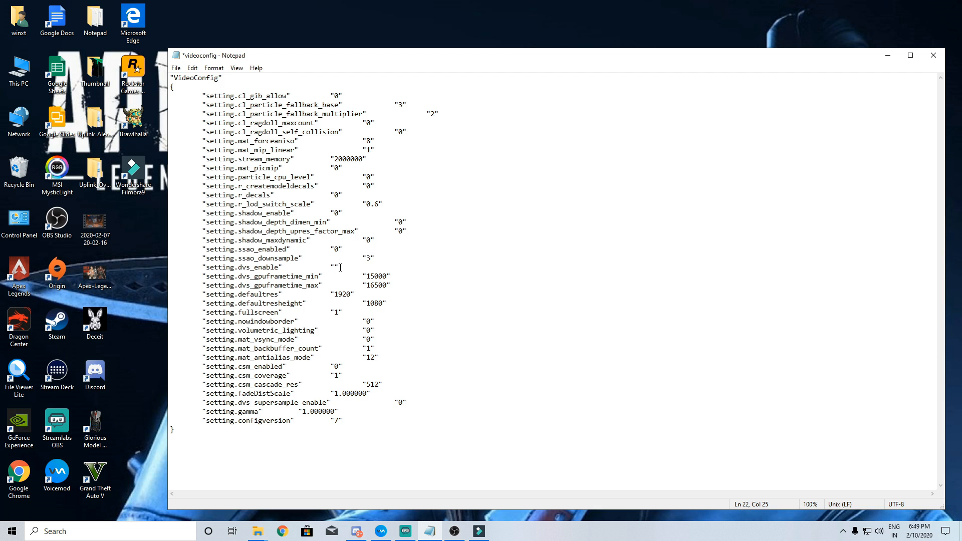
{"action": "type", "text": "1"}
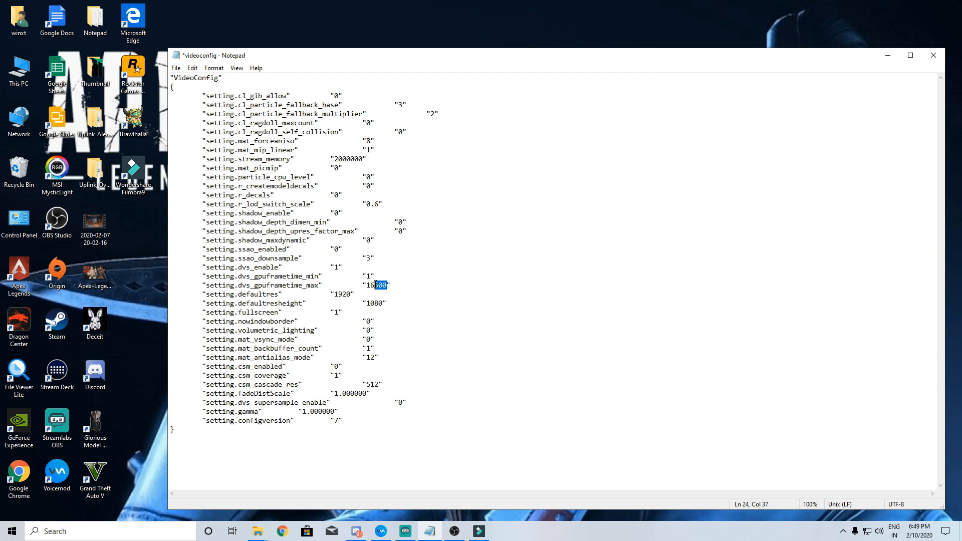
{"action": "type", "text": "1"}
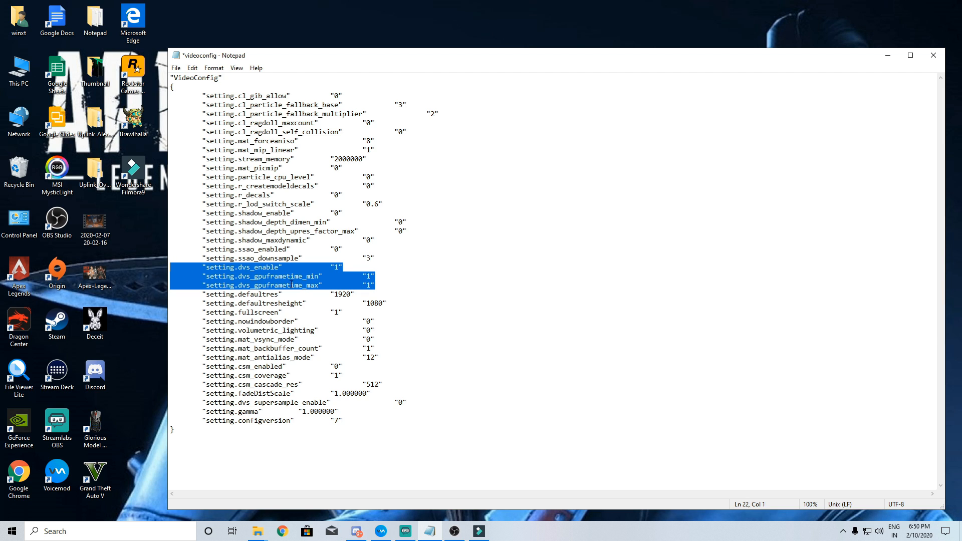
{"action": "left_click", "coordinate": [291, 284]}
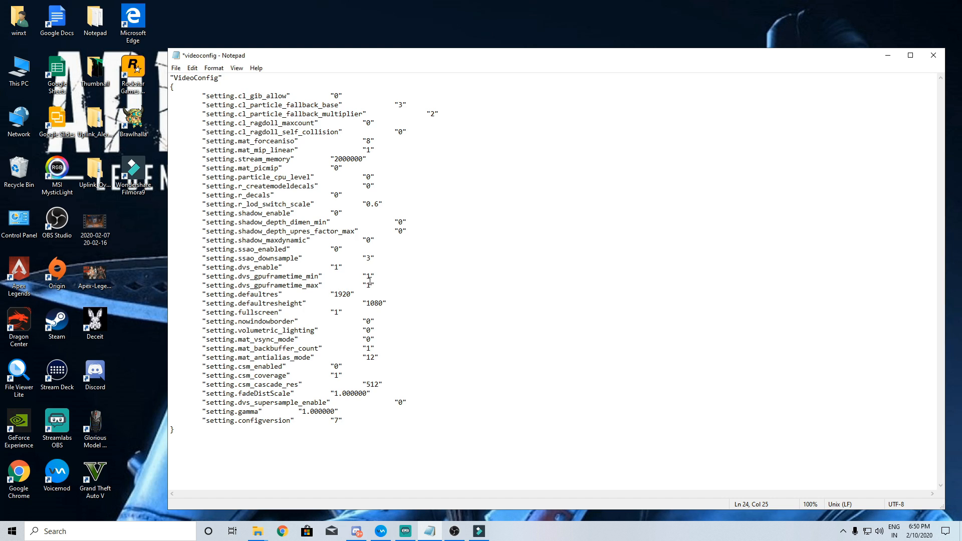
Set dvs_gpuframetime_min to 6592 and dvs_gpuframetime_max to 6800
{"action": "double_click", "coordinate": [367, 276]}
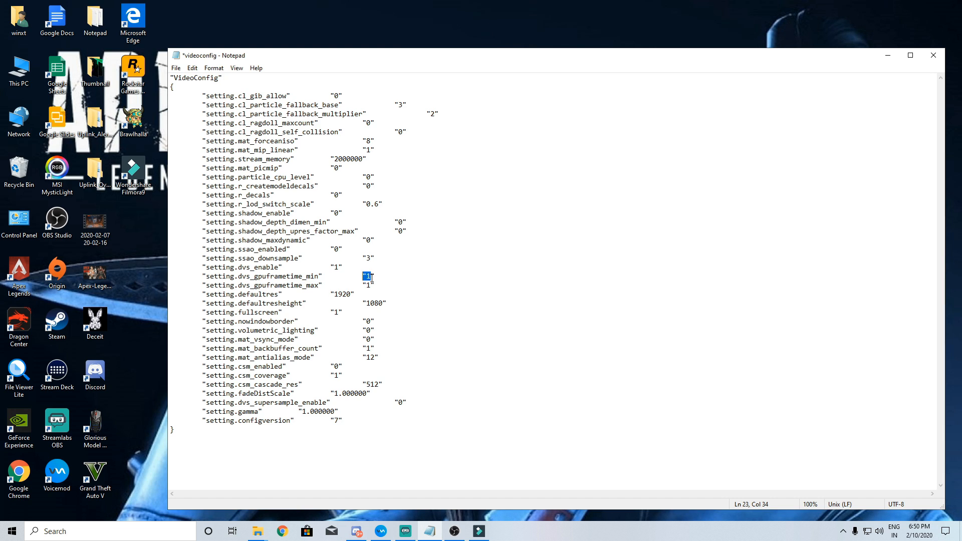
{"action": "type", "text": "7949"}
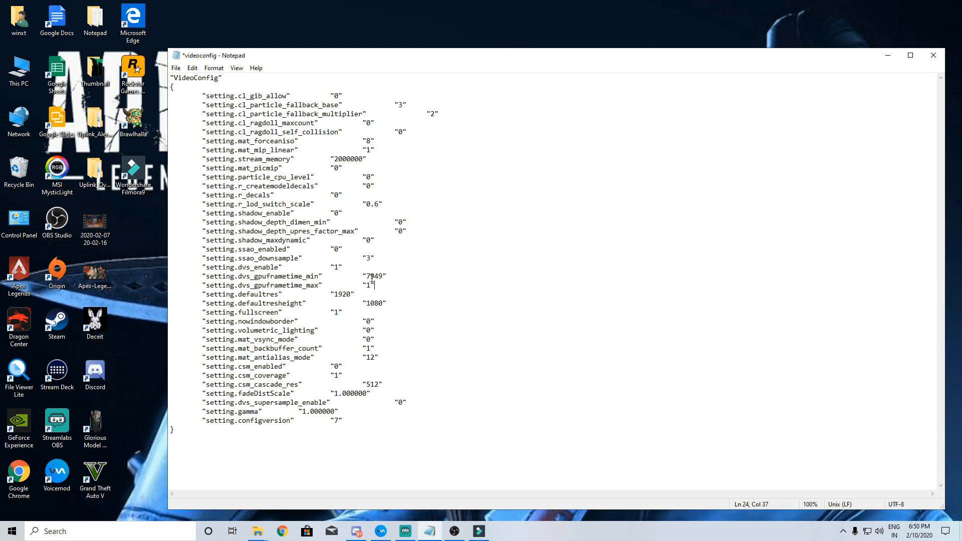
{"action": "type", "text": "82"}
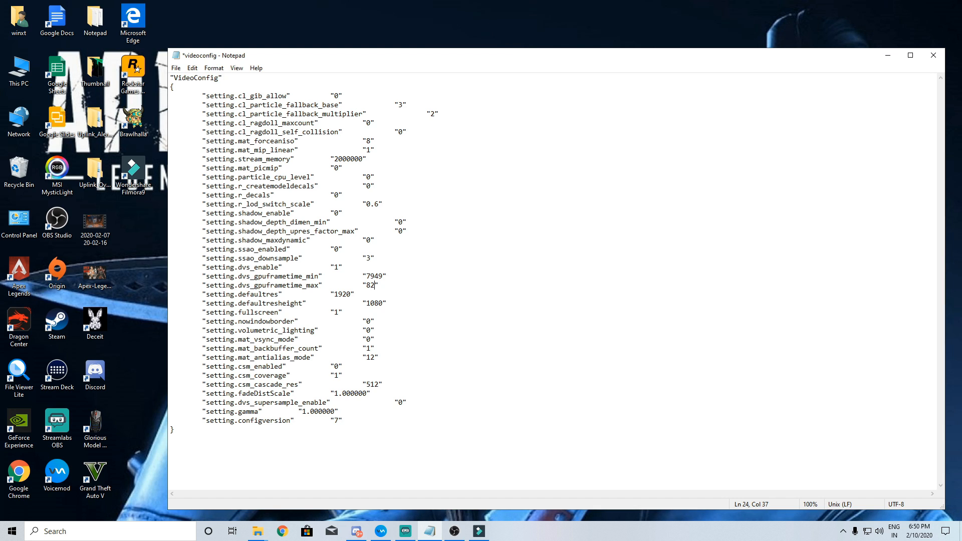
{"action": "type", "text": "00"}
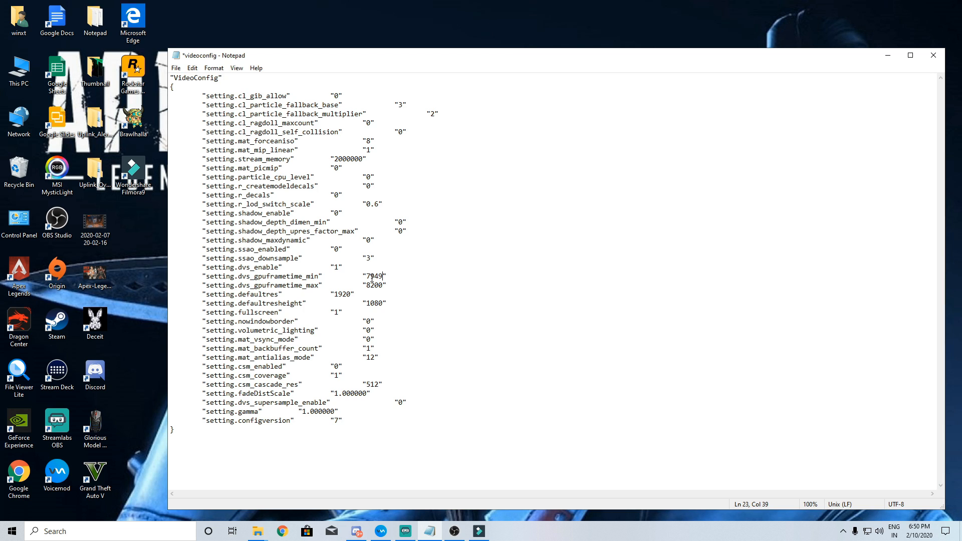
{"action": "double_click", "coordinate": [373, 277]}
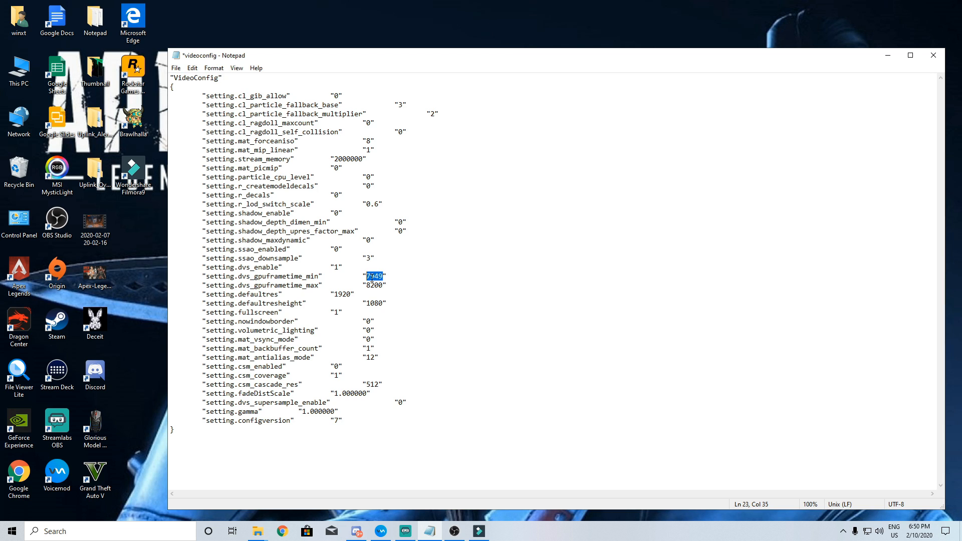
{"action": "type", "text": "65"}
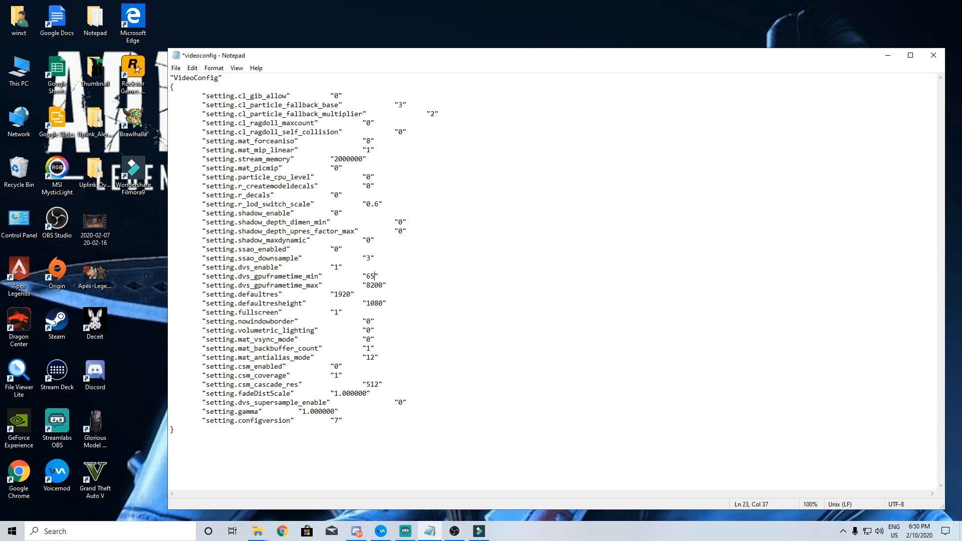
{"action": "type", "text": "92"}
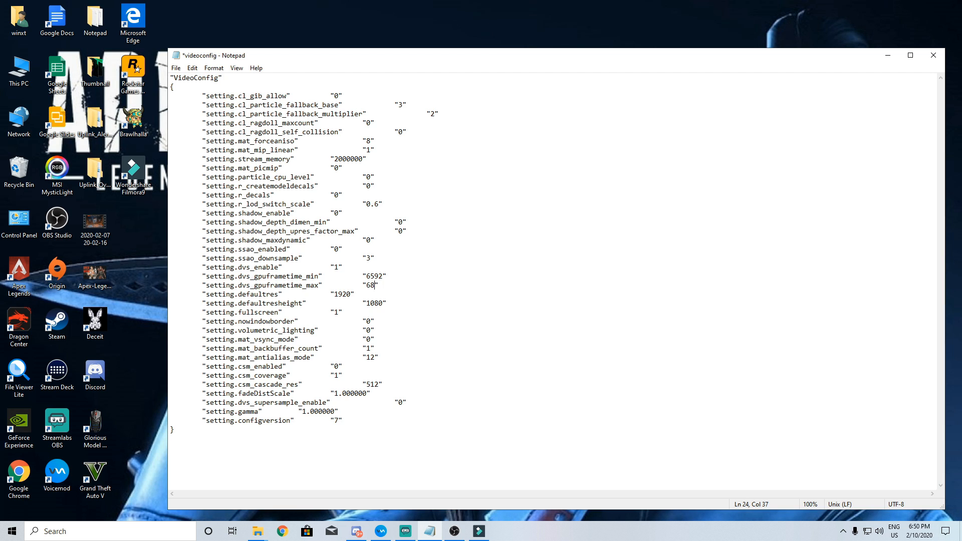
{"action": "type", "text": "00"}
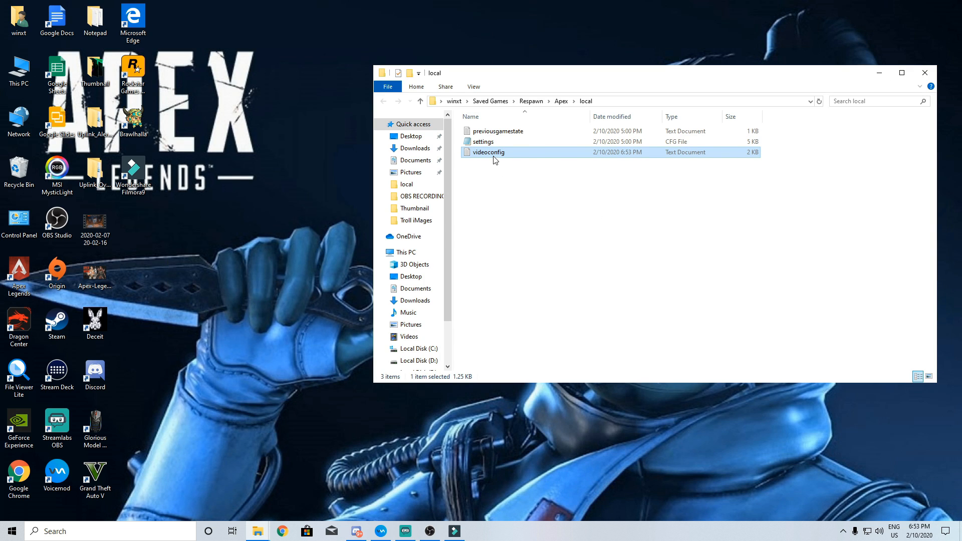
Mark videoconfig as Read-only in its Properties and confirm the attribute stuck
{"action": "left_click", "coordinate": [489, 152]}
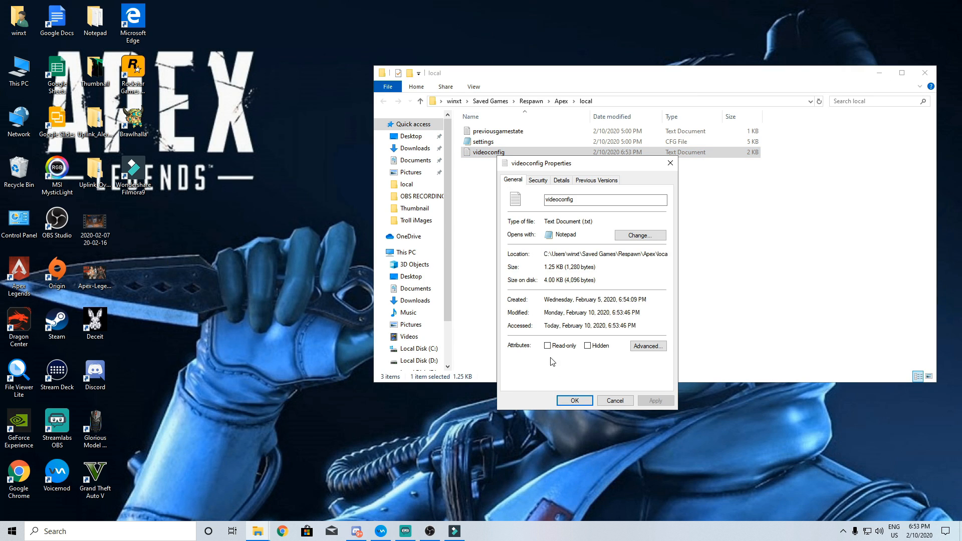
{"action": "left_click", "coordinate": [548, 346]}
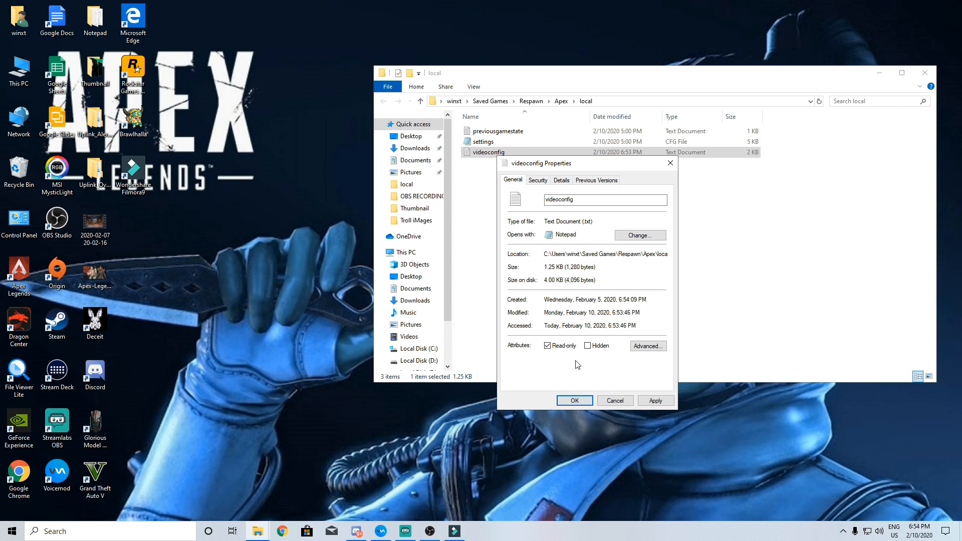
{"action": "mouse_move", "coordinate": [672, 391]}
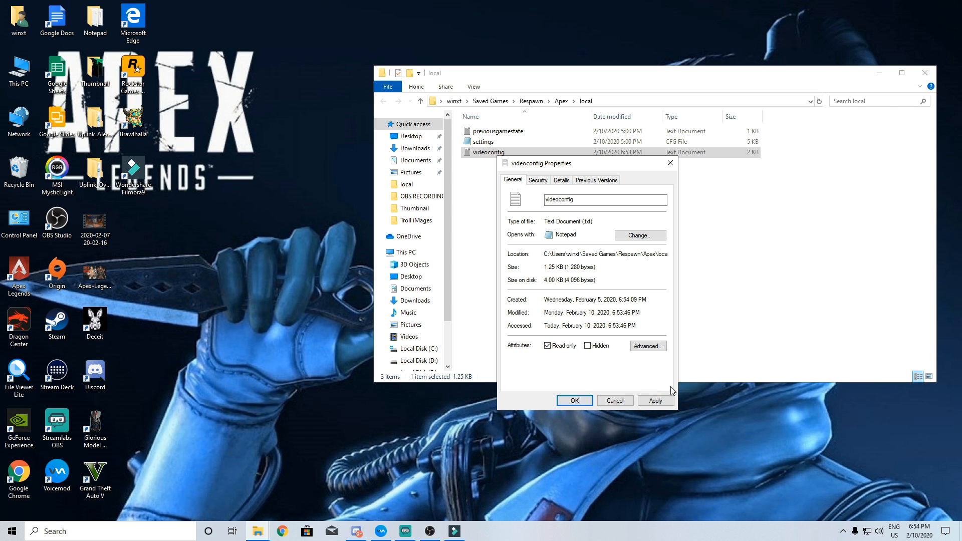
{"action": "left_click", "coordinate": [573, 400]}
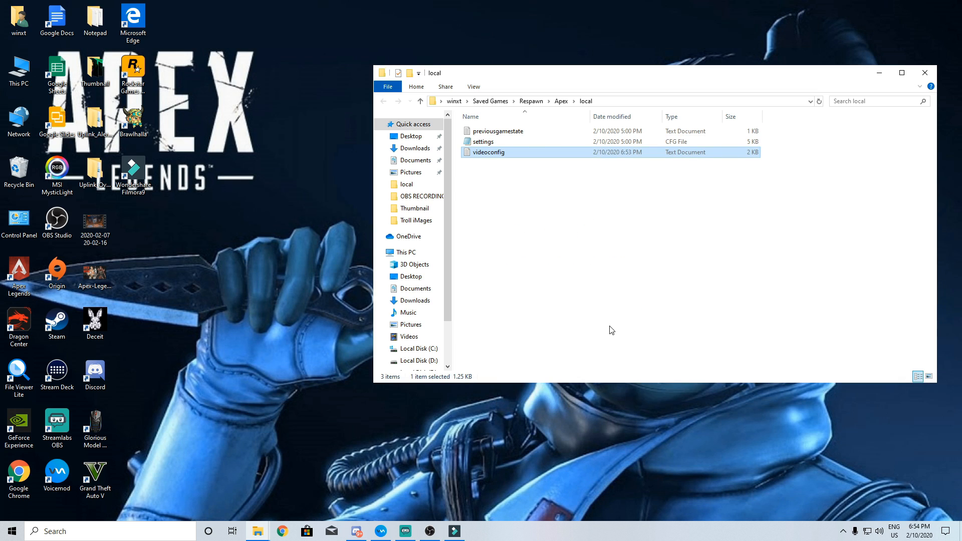
{"action": "mouse_move", "coordinate": [618, 314]}
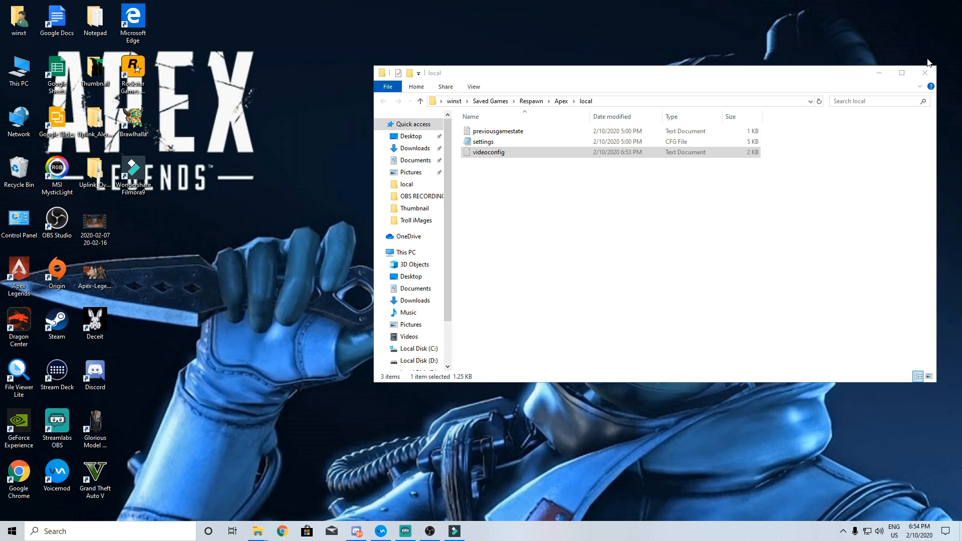
{"action": "right_click", "coordinate": [488, 152]}
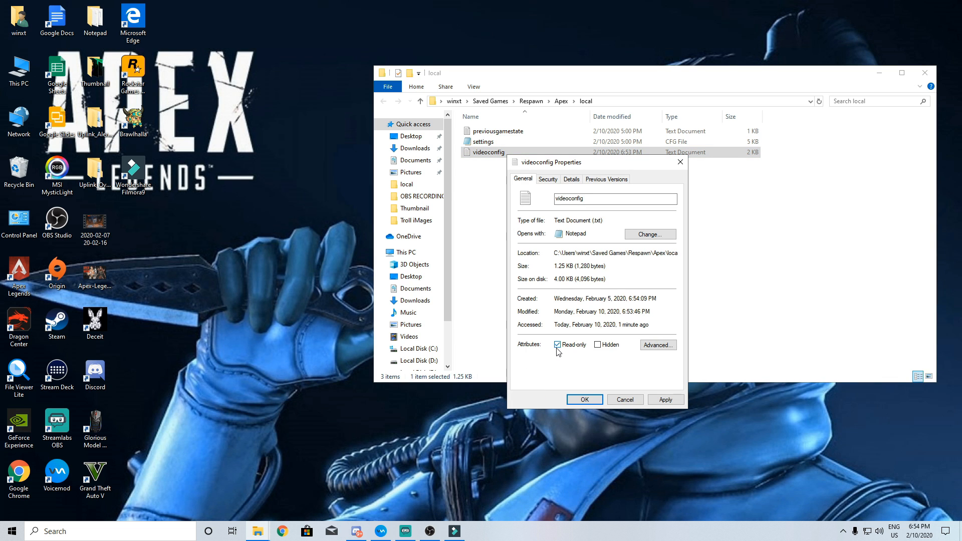
{"action": "left_click", "coordinate": [583, 400]}
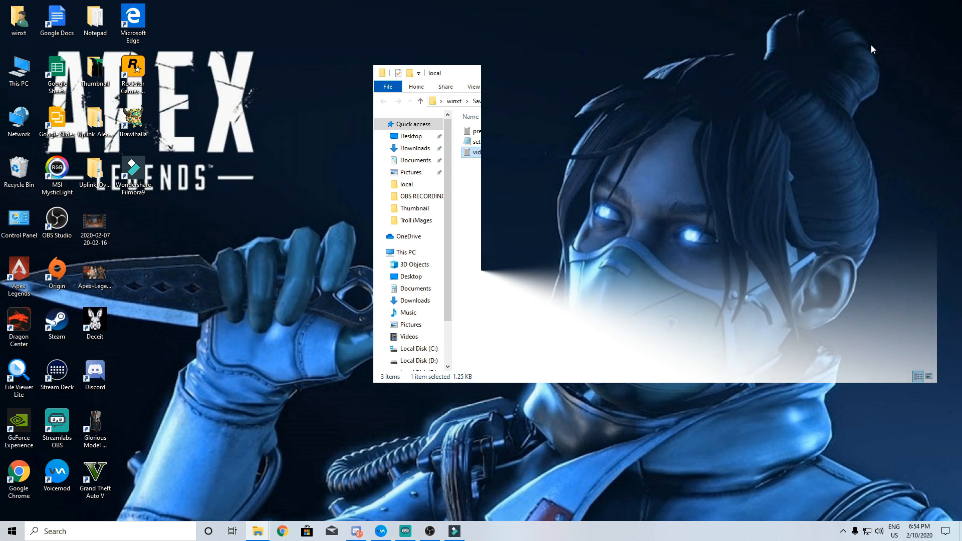
Write a Notepad note with mat_diffuse 1 and mat_postprocess_enable 0 on separate lines
{"action": "type", "text": "not"}
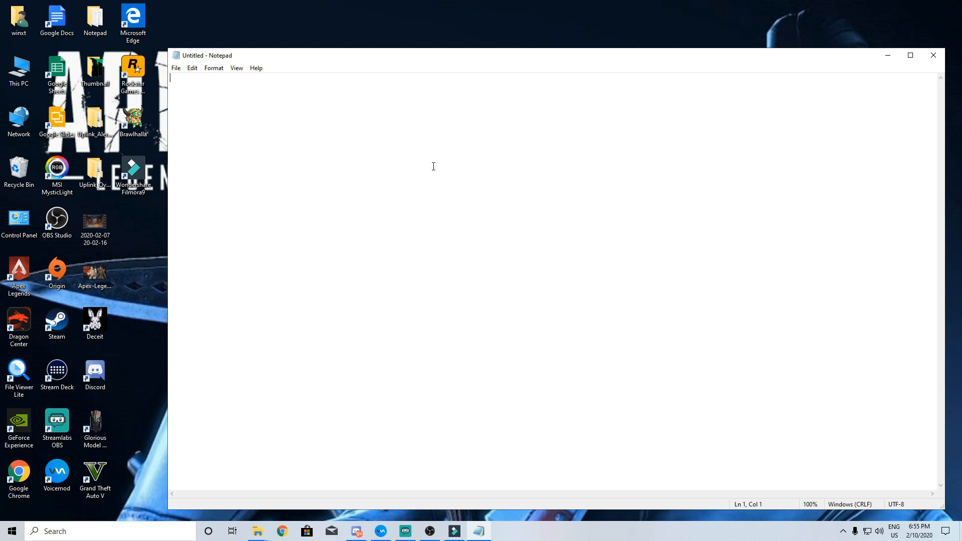
{"action": "type", "text": "mat_diffuse 1"}
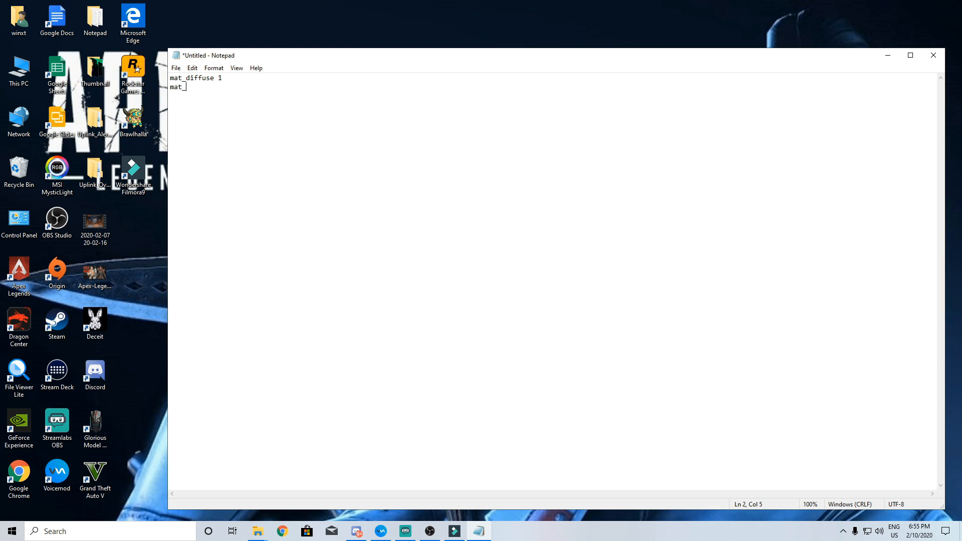
{"action": "type", "text": "postprocess"}
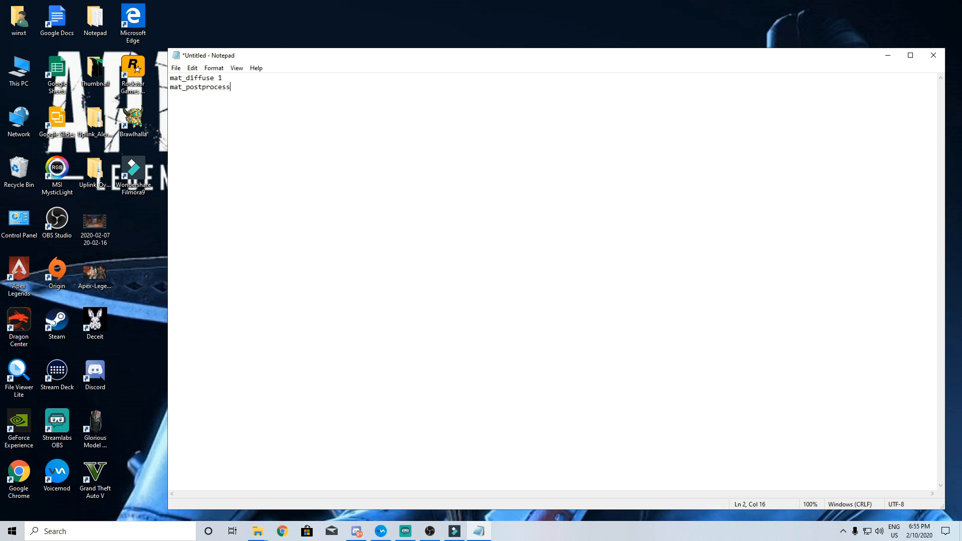
{"action": "type", "text": "_enable 0"}
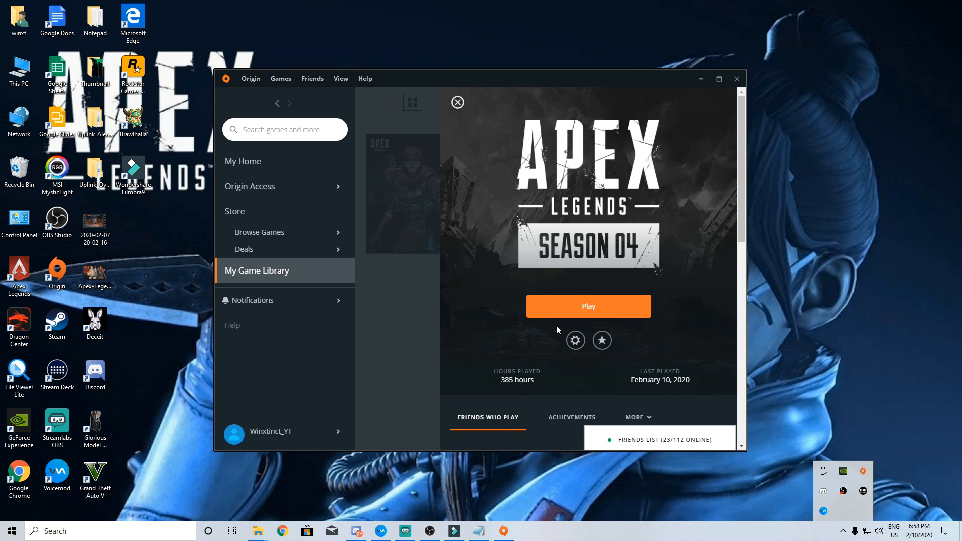
Reach Apex Legends' advanced launch options from the Origin game library
{"action": "left_click", "coordinate": [457, 102]}
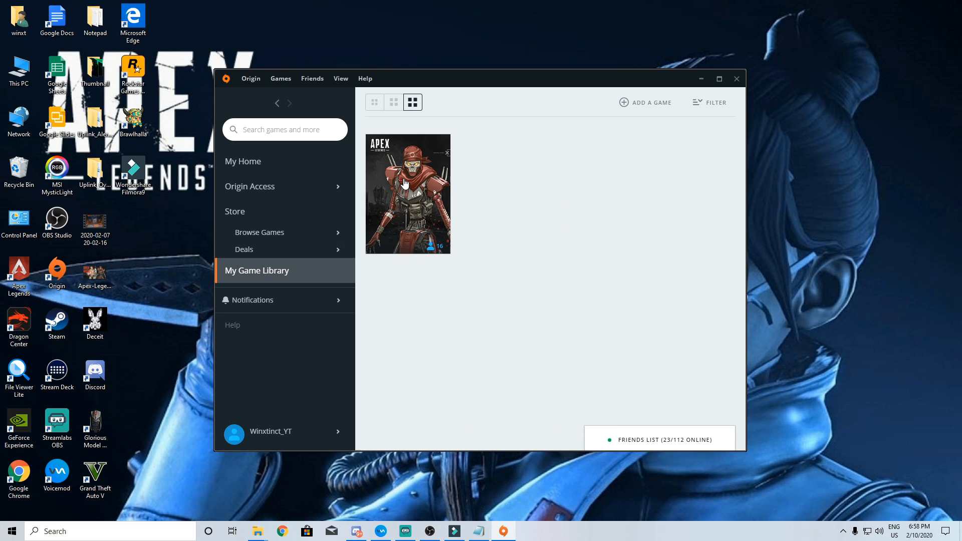
{"action": "left_click", "coordinate": [575, 339]}
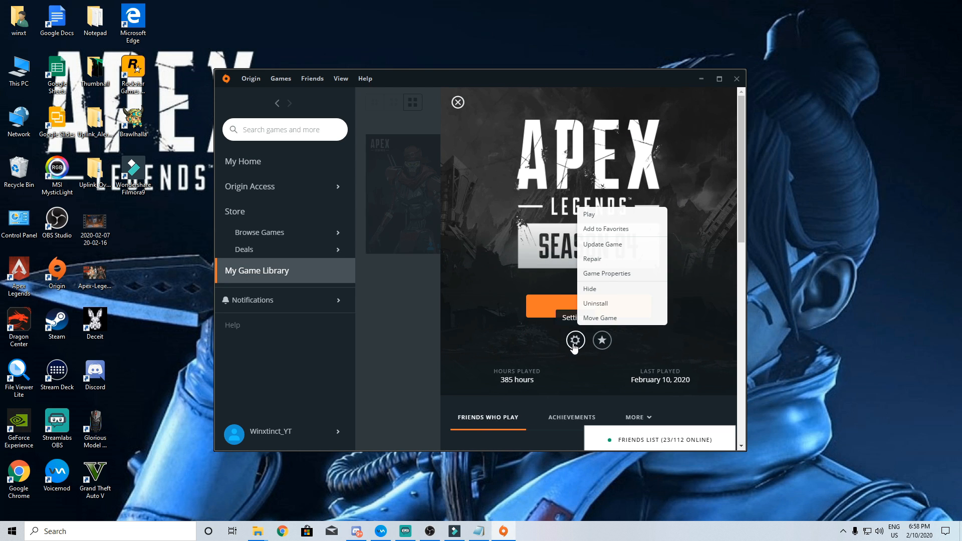
{"action": "left_click", "coordinate": [607, 273]}
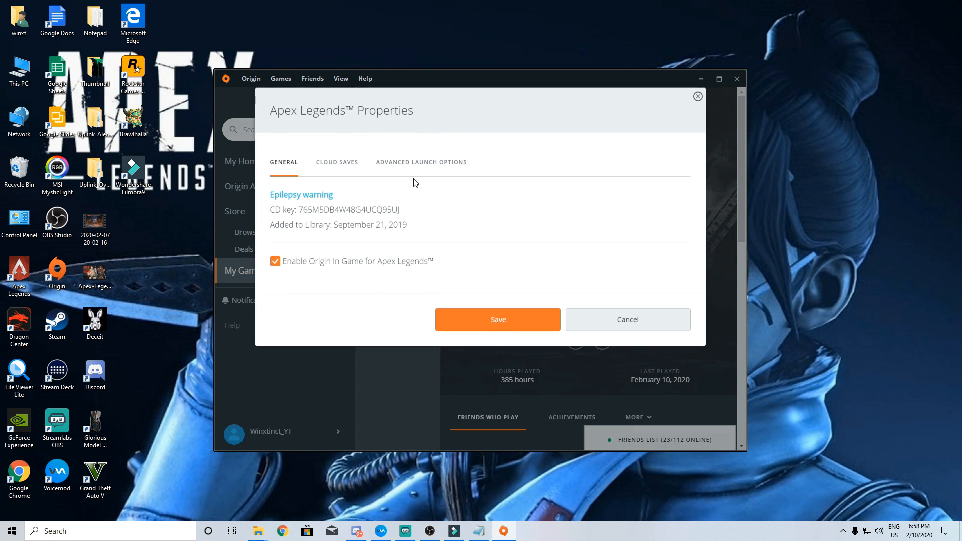
{"action": "left_click", "coordinate": [422, 163]}
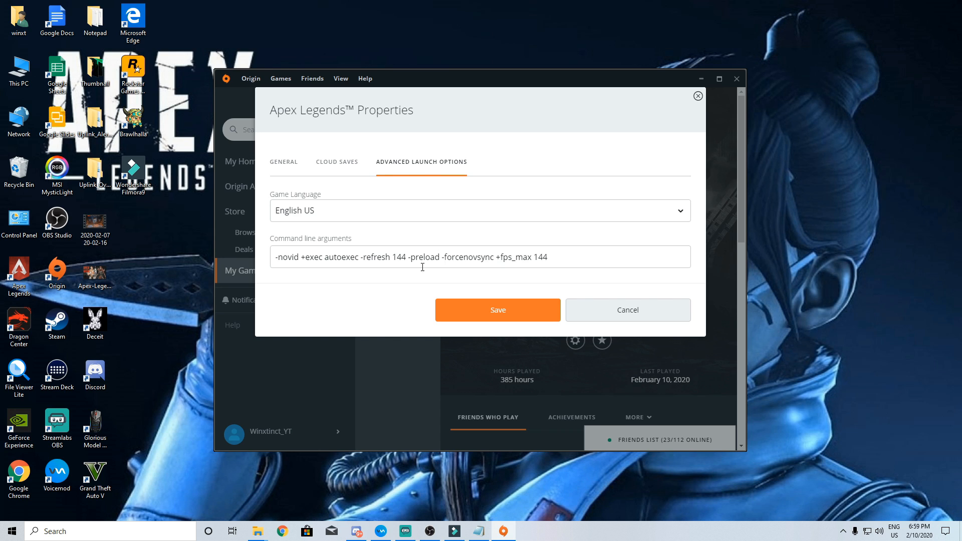
Set launch arguments to -novid +exec autoexec -refresh 144 +fps_max 144 and save
{"action": "double_click", "coordinate": [390, 258]}
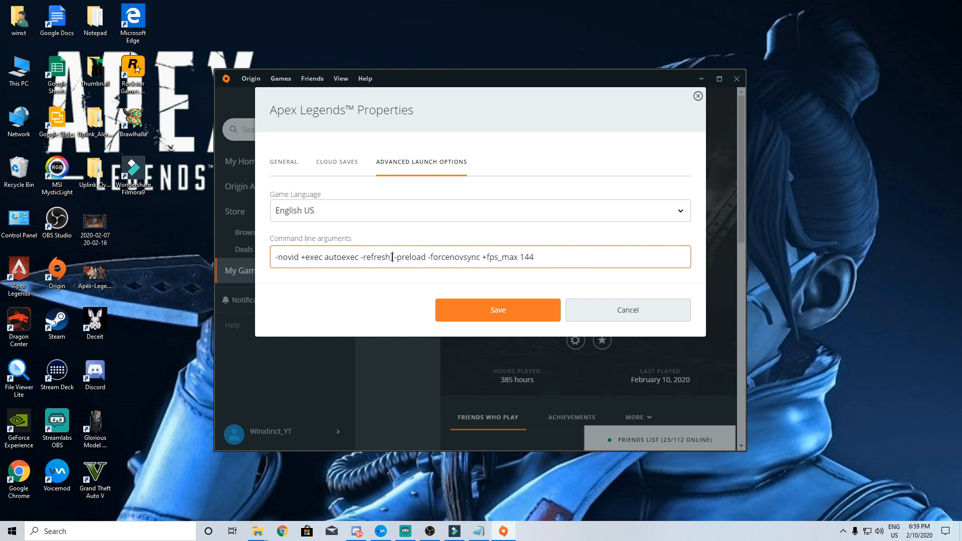
{"action": "type", "text": "144"}
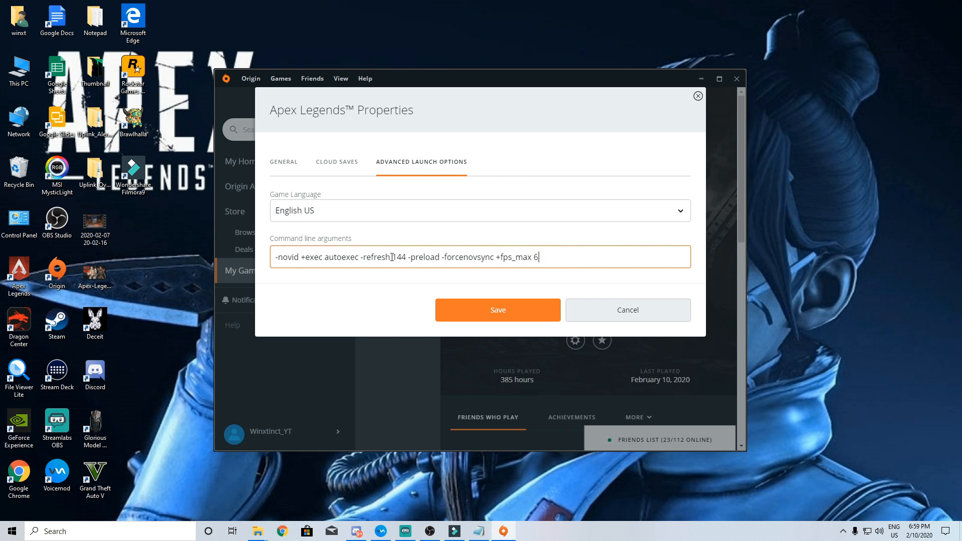
{"action": "type", "text": "9"}
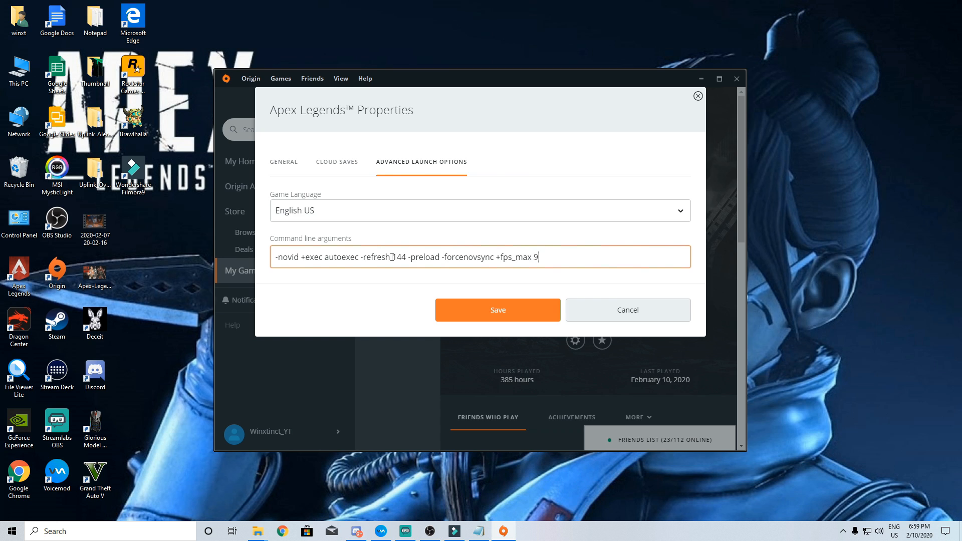
{"action": "key", "text": "Backspace"}
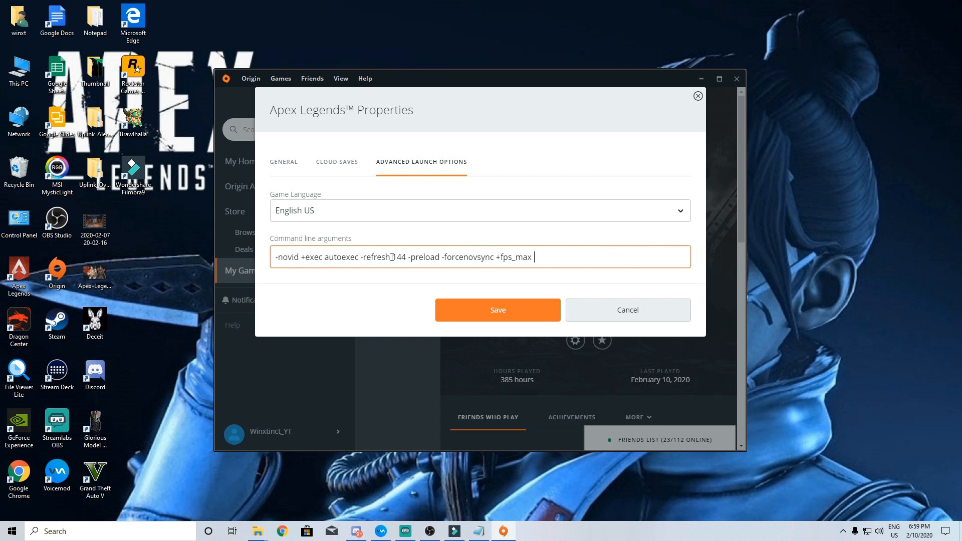
{"action": "type", "text": "144"}
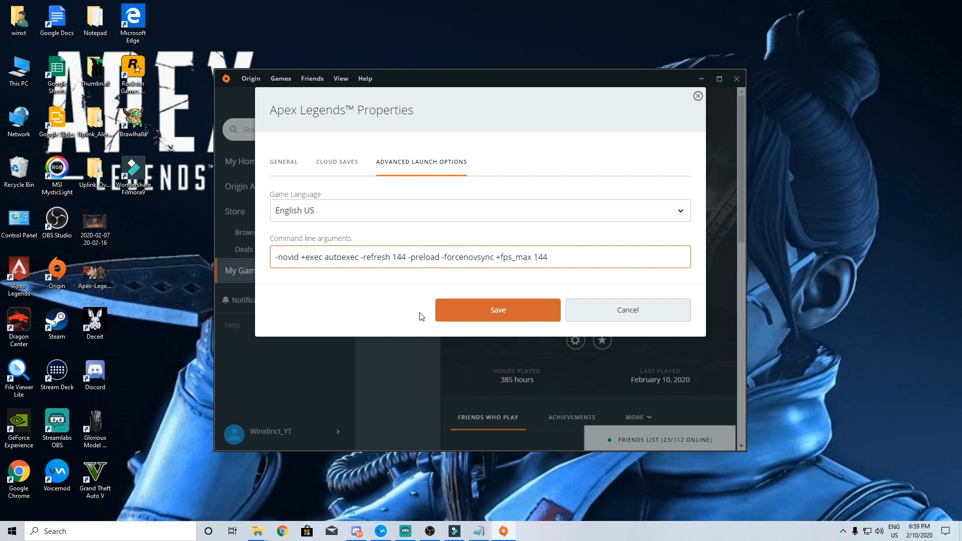
{"action": "left_click", "coordinate": [498, 310]}
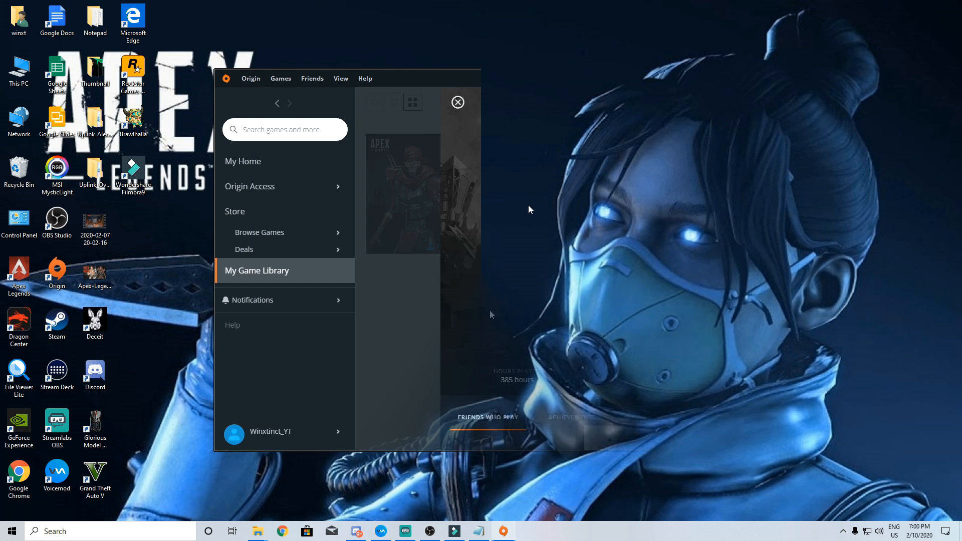
Go to Manage 3D settings Program Settings and look for Apex Legends in the list
{"action": "left_click", "coordinate": [456, 102]}
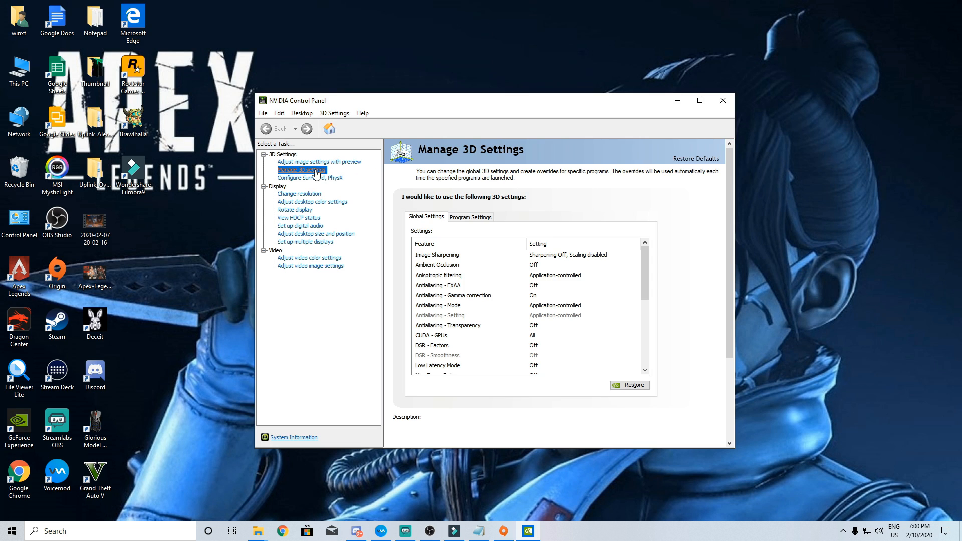
{"action": "left_click", "coordinate": [469, 217]}
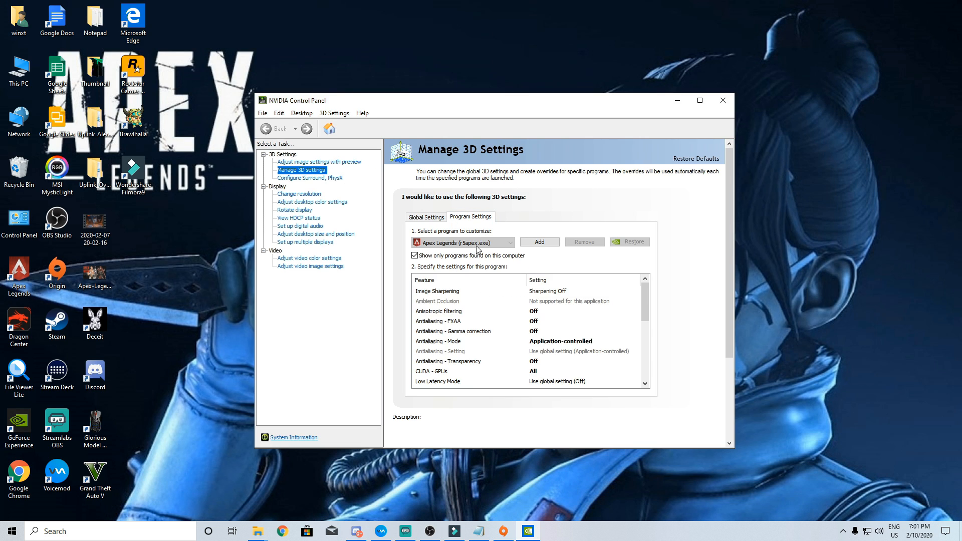
{"action": "left_click", "coordinate": [509, 241]}
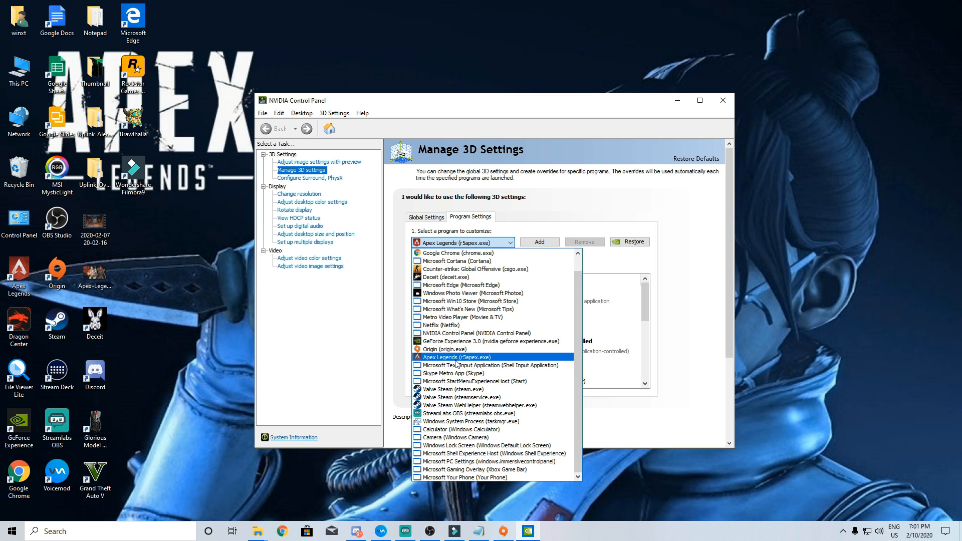
{"action": "left_click", "coordinate": [455, 357]}
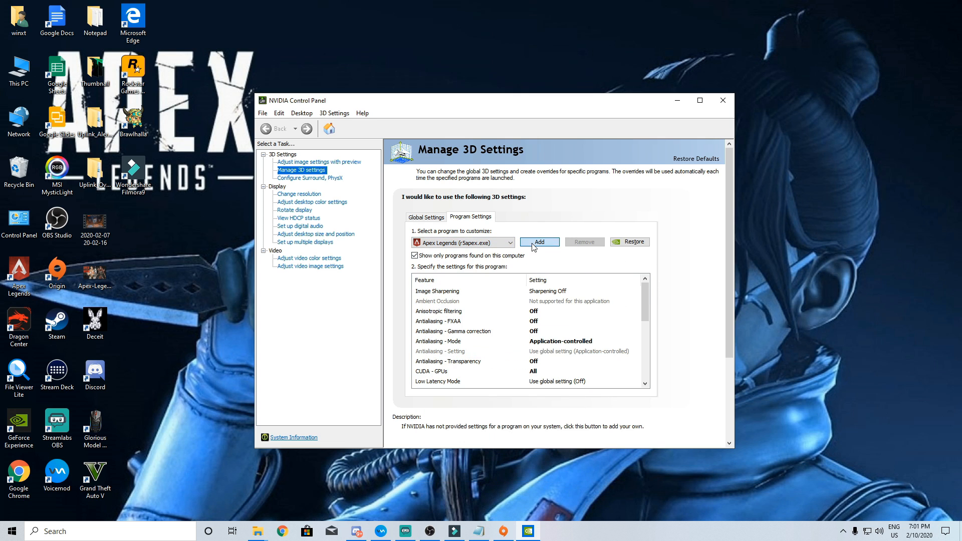
Add r5apex.exe from Origin Games\Apex as a custom program profile
{"action": "left_click", "coordinate": [539, 241]}
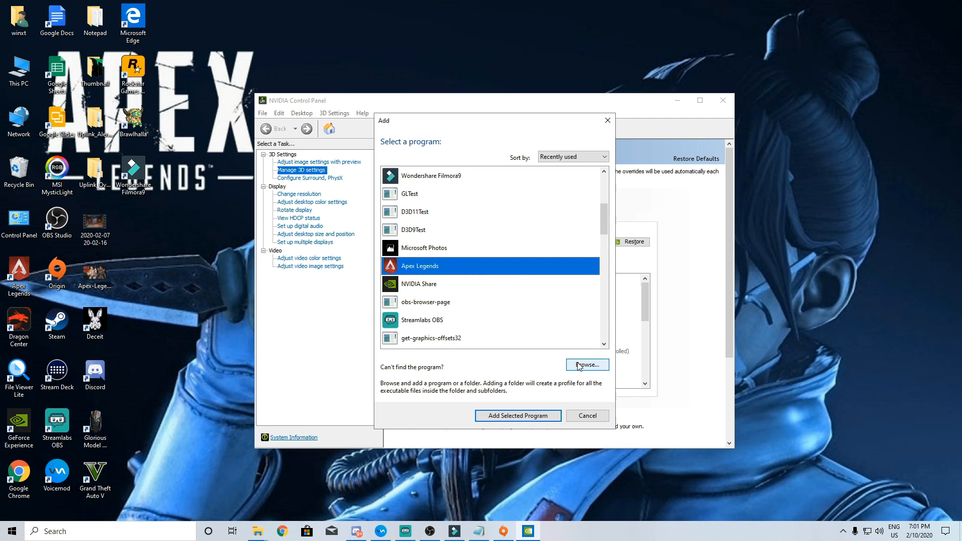
{"action": "left_click", "coordinate": [586, 364]}
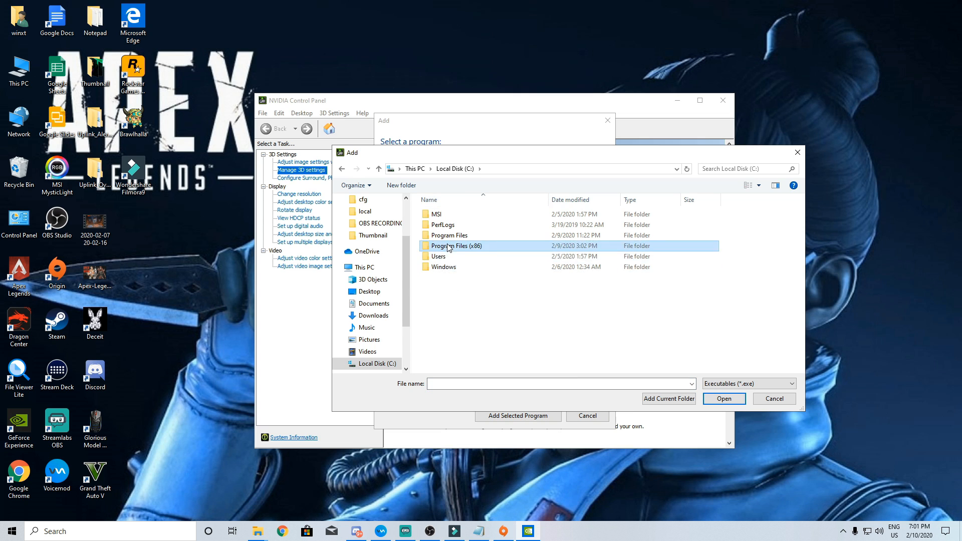
{"action": "left_click", "coordinate": [439, 368]}
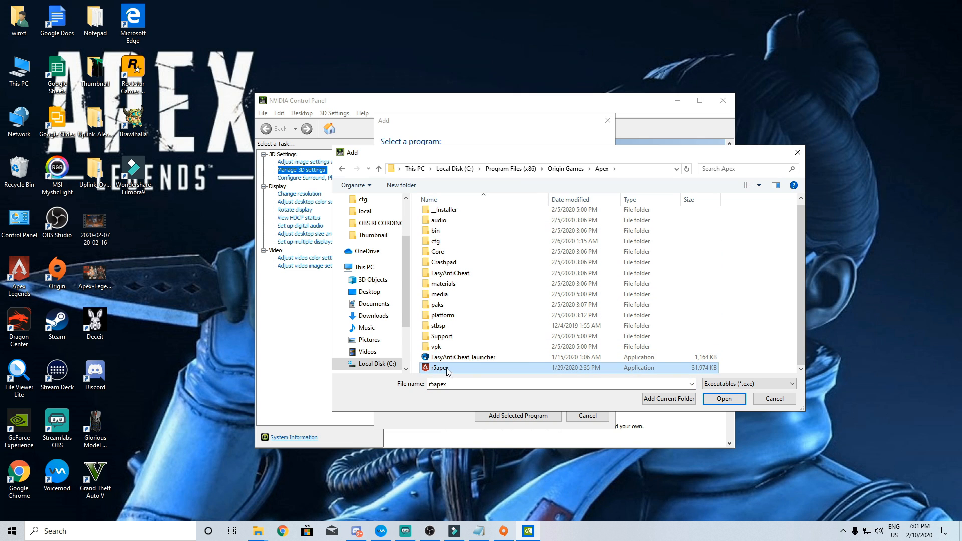
{"action": "left_click", "coordinate": [723, 398]}
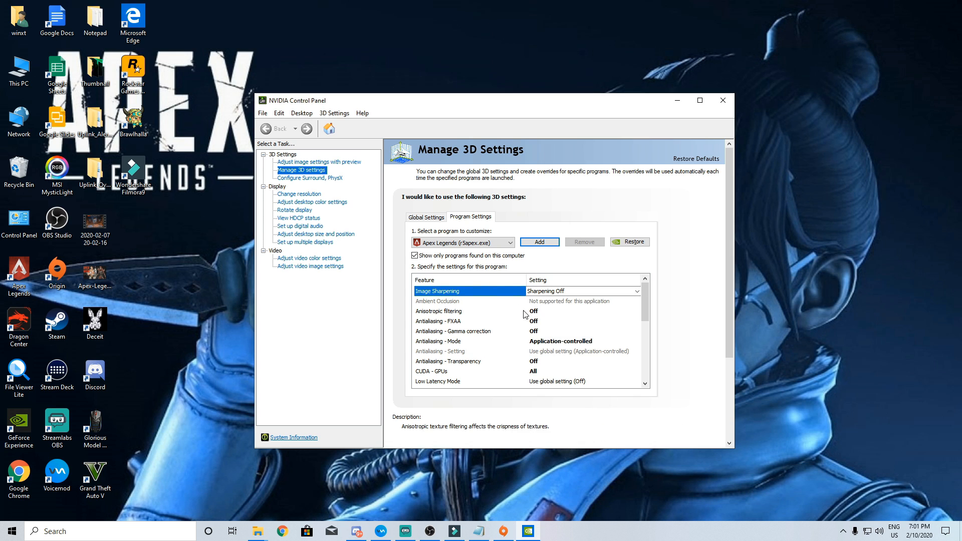
Keep antialiasing mode application-controlled, transparency Off, and use the GeForce RTX 2060 for CUDA
{"action": "left_click", "coordinate": [637, 311]}
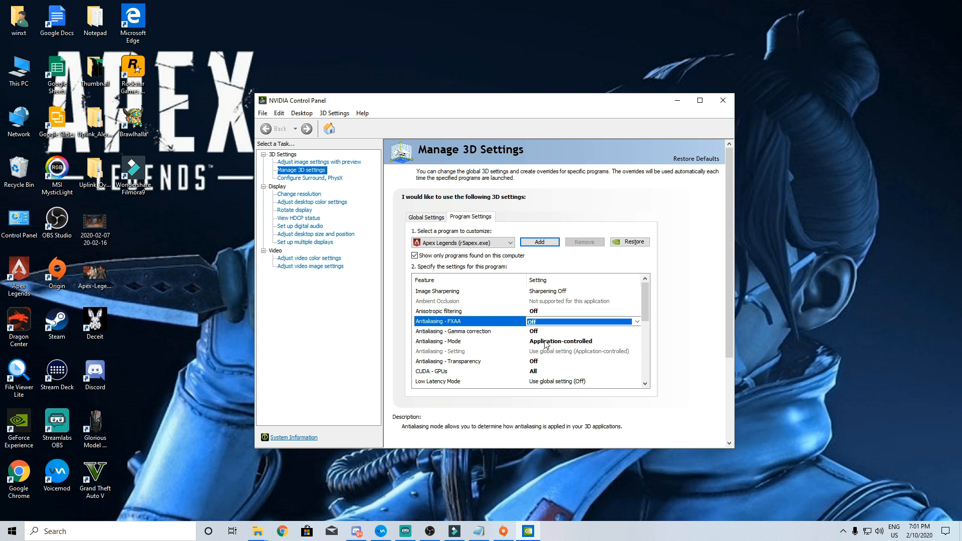
{"action": "left_click", "coordinate": [637, 341]}
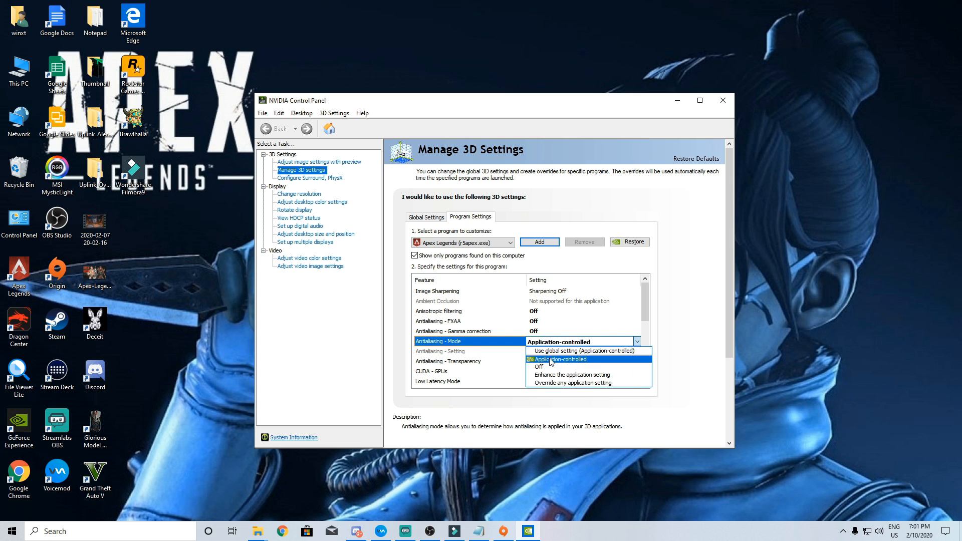
{"action": "left_click", "coordinate": [555, 359]}
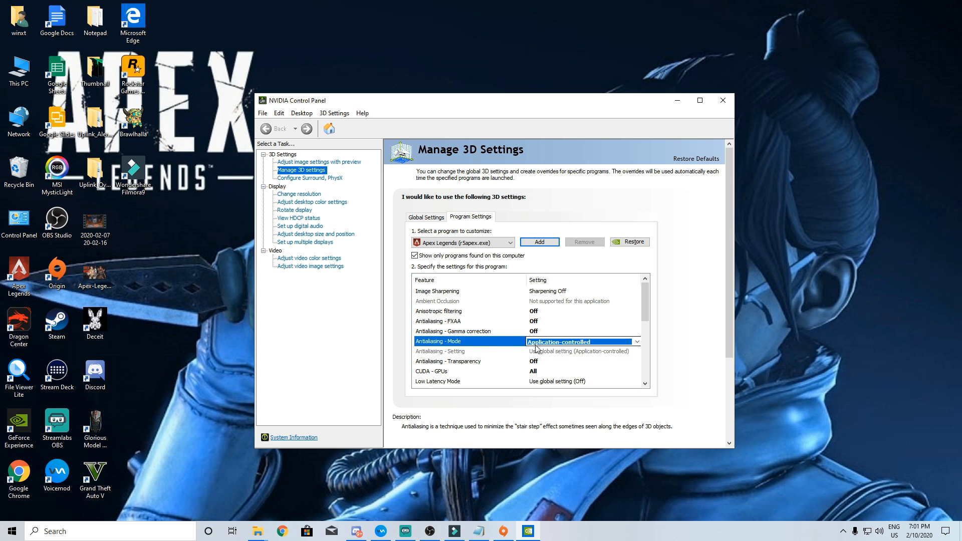
{"action": "scroll", "scroll_direction": "down", "scroll_amount": 3}
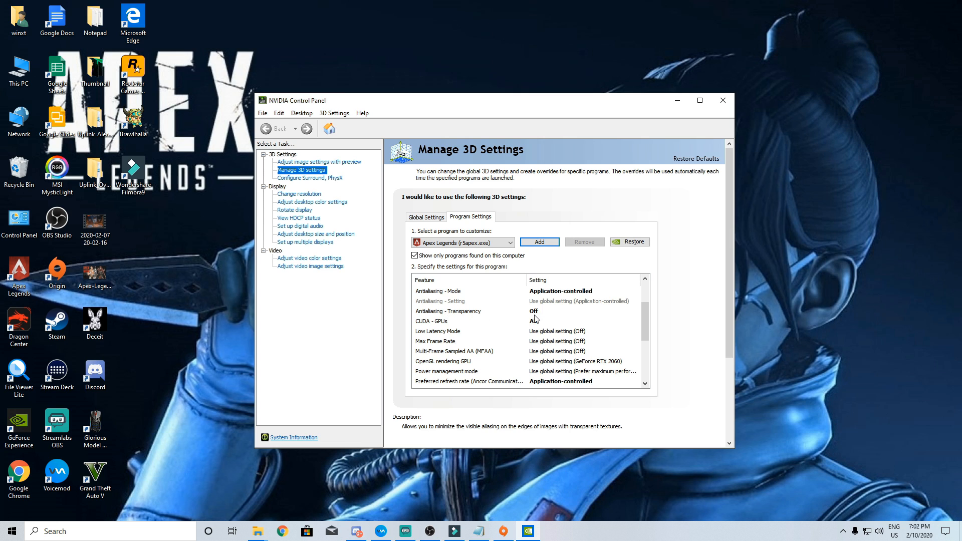
{"action": "left_click", "coordinate": [448, 310]}
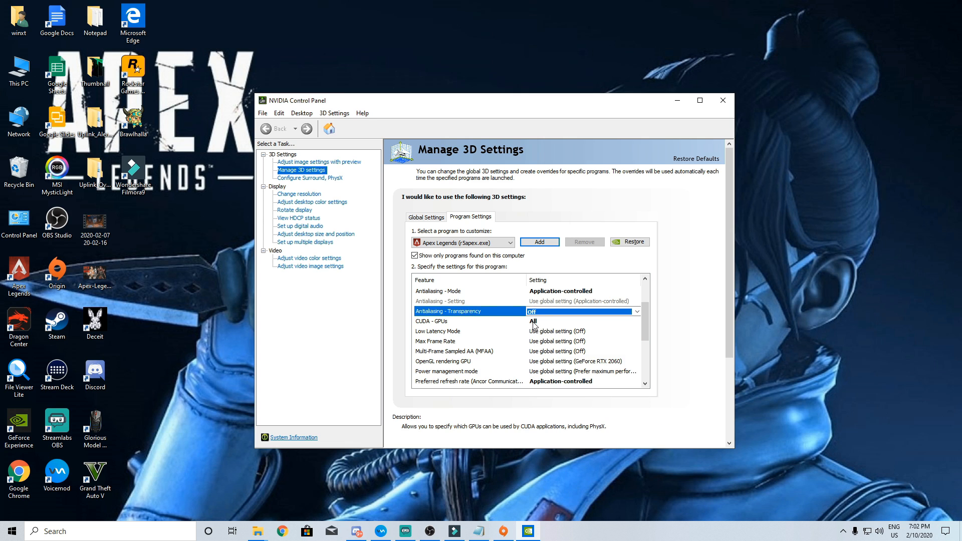
{"action": "left_click", "coordinate": [637, 320]}
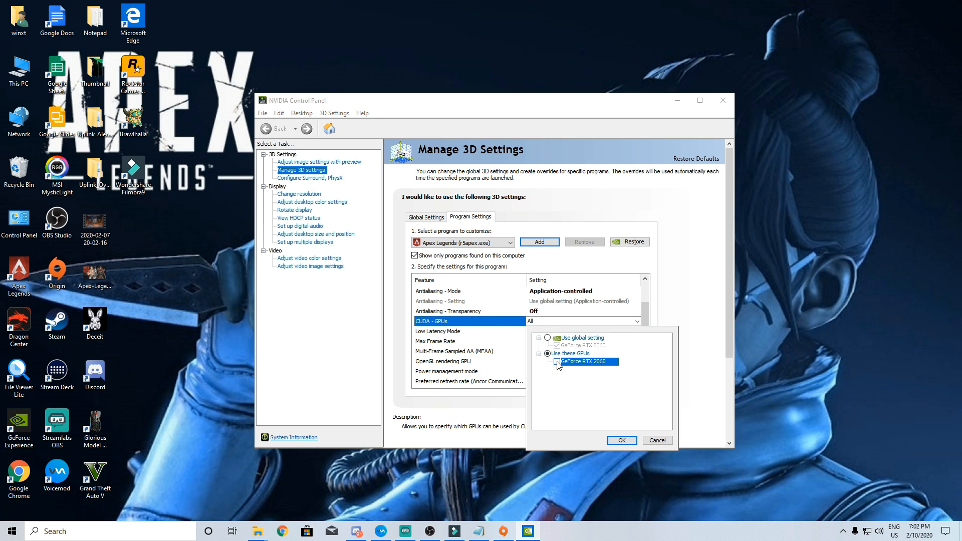
{"action": "left_click", "coordinate": [620, 441]}
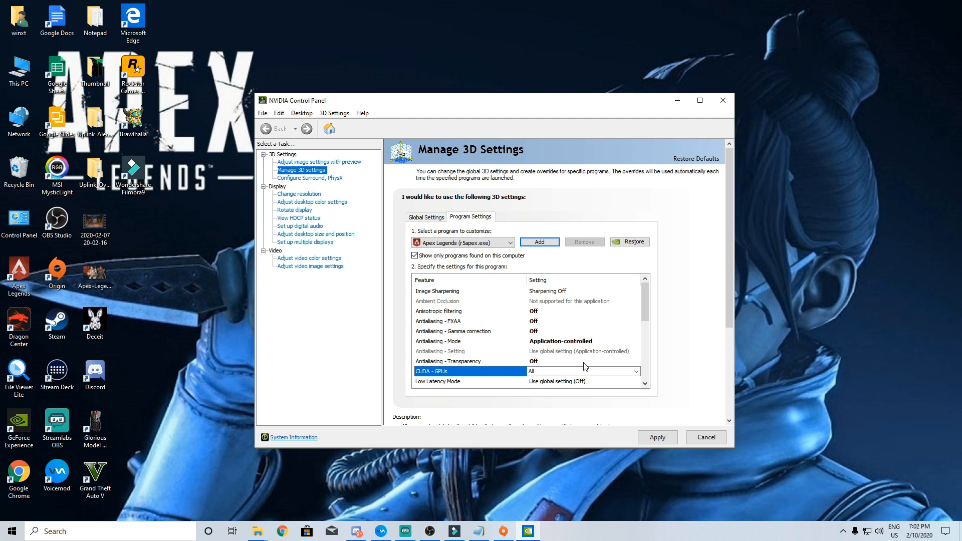
Set Max Frame Rate Off, power to prefer maximum performance, refresh rate application-controlled, Shader Cache on
{"action": "scroll", "scroll_direction": "down", "scroll_amount": 3}
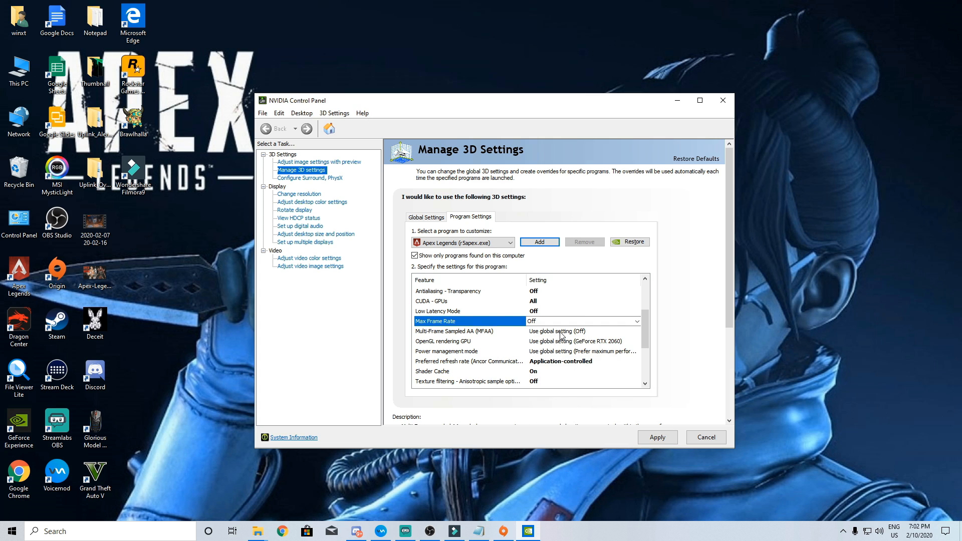
{"action": "left_click", "coordinate": [583, 332]}
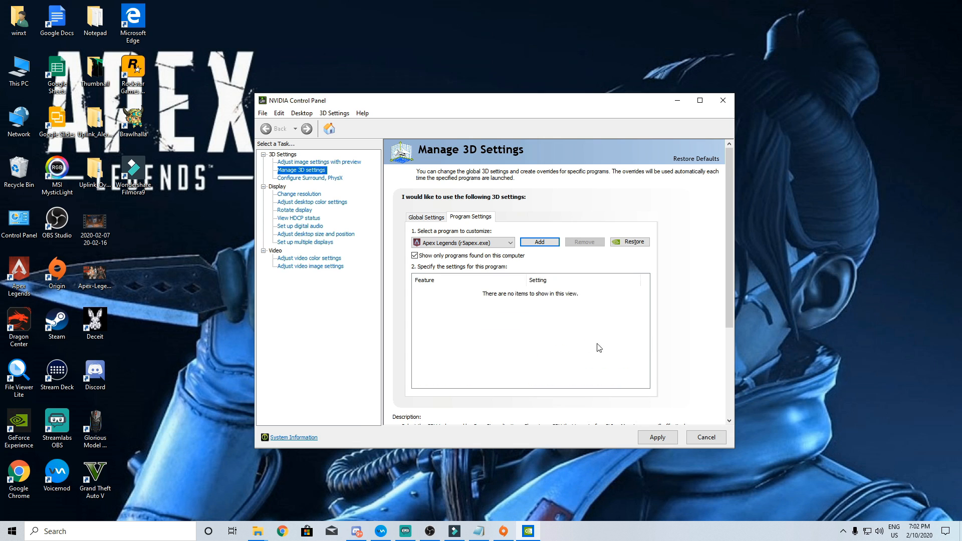
{"action": "left_click", "coordinate": [637, 321]}
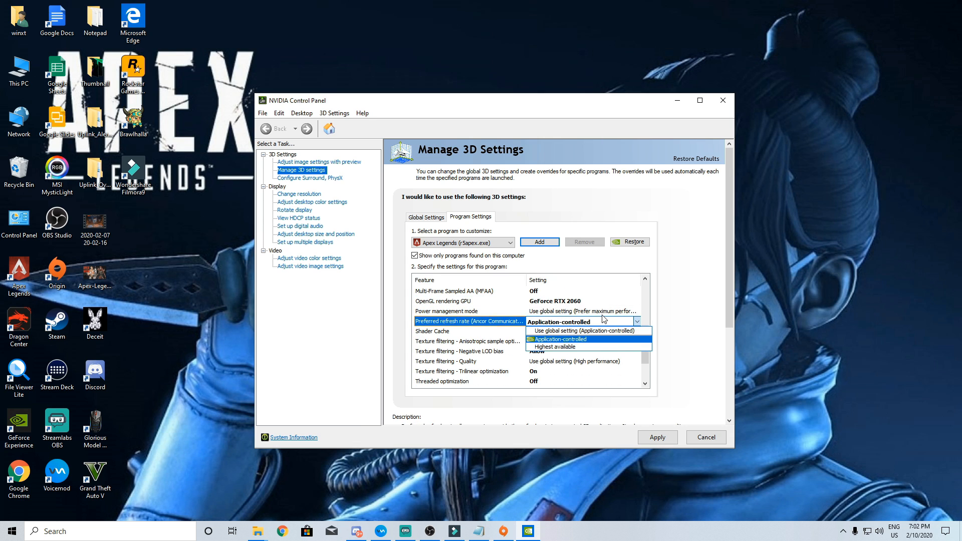
{"action": "left_click", "coordinate": [447, 311]}
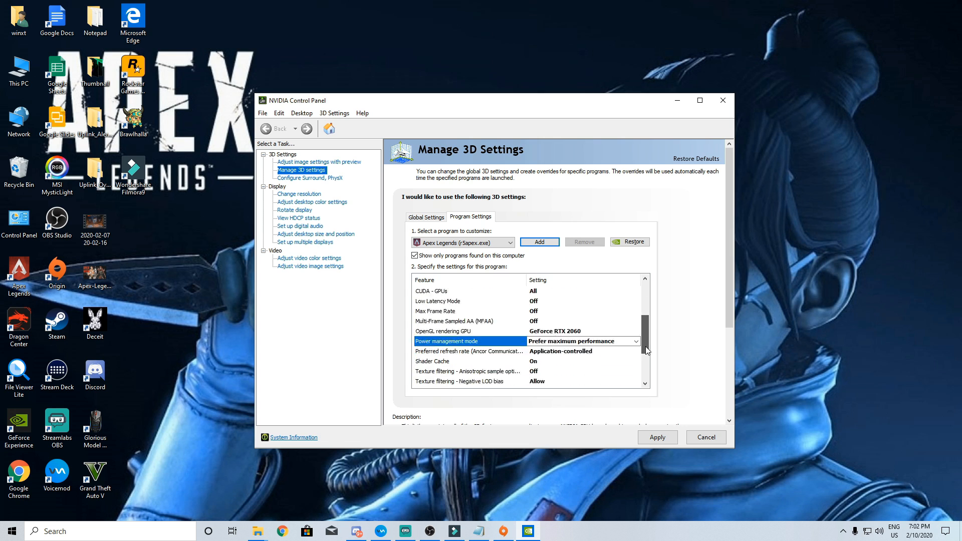
{"action": "left_click", "coordinate": [636, 311]}
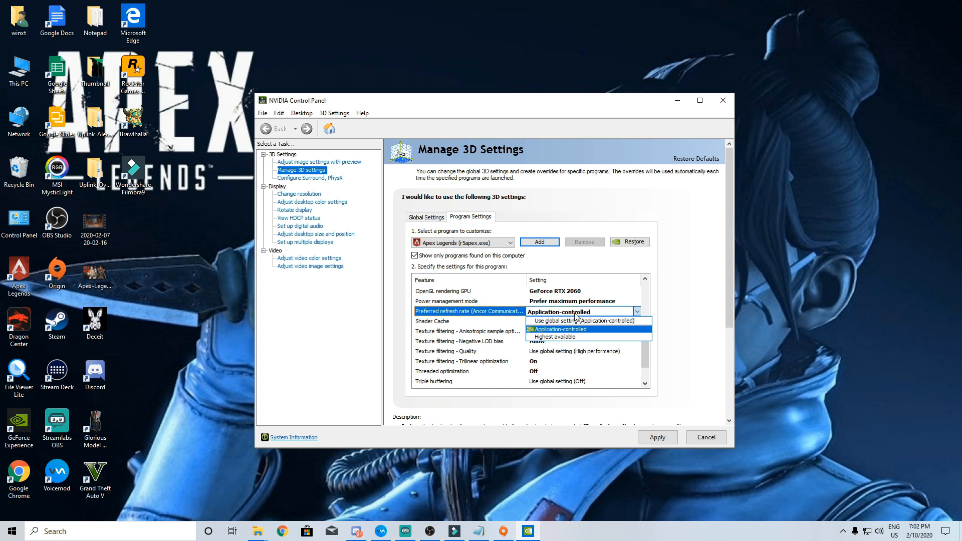
{"action": "left_click", "coordinate": [559, 329]}
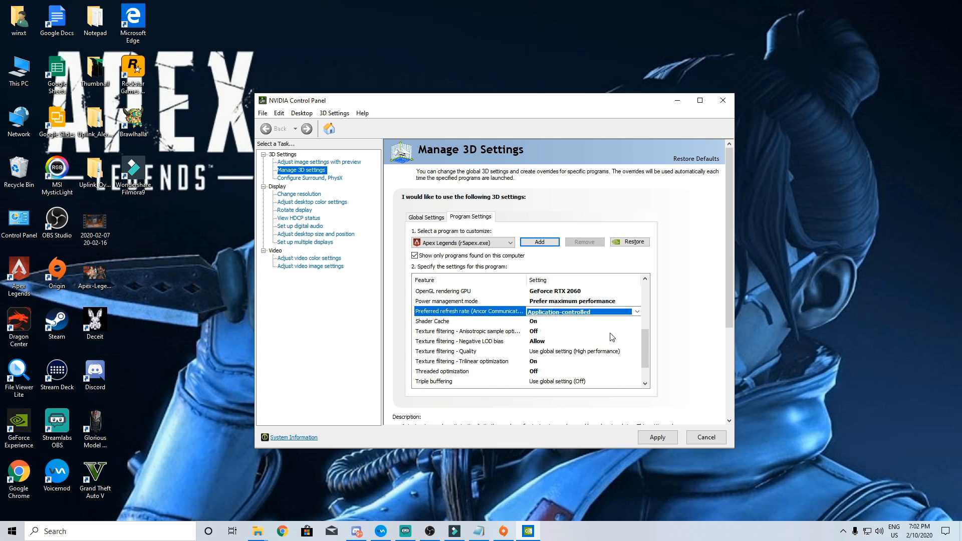
{"action": "left_click", "coordinate": [637, 321]}
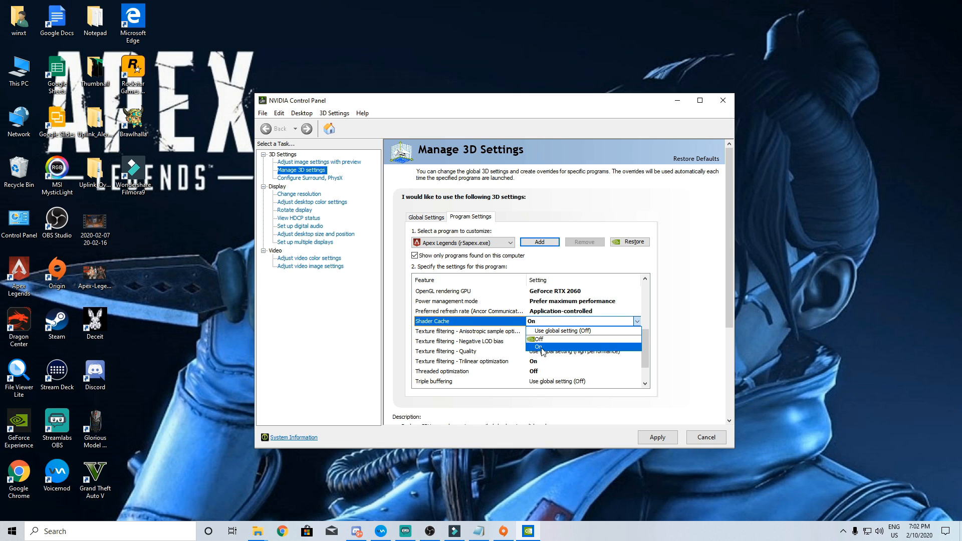
{"action": "left_click", "coordinate": [538, 346]}
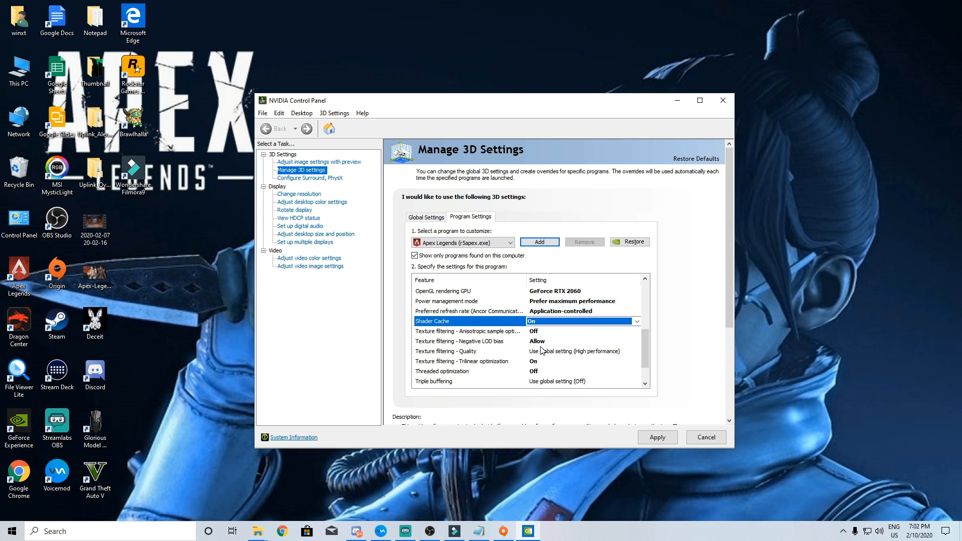
{"action": "mouse_move", "coordinate": [580, 344]}
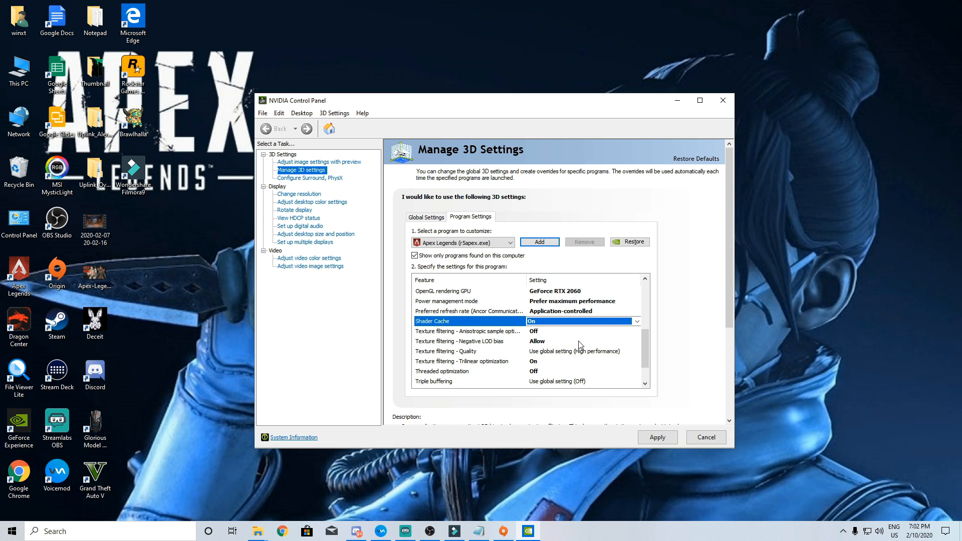
Allow negative LOD bias, set texture filtering to High performance, and close the panel
{"action": "left_click", "coordinate": [637, 331]}
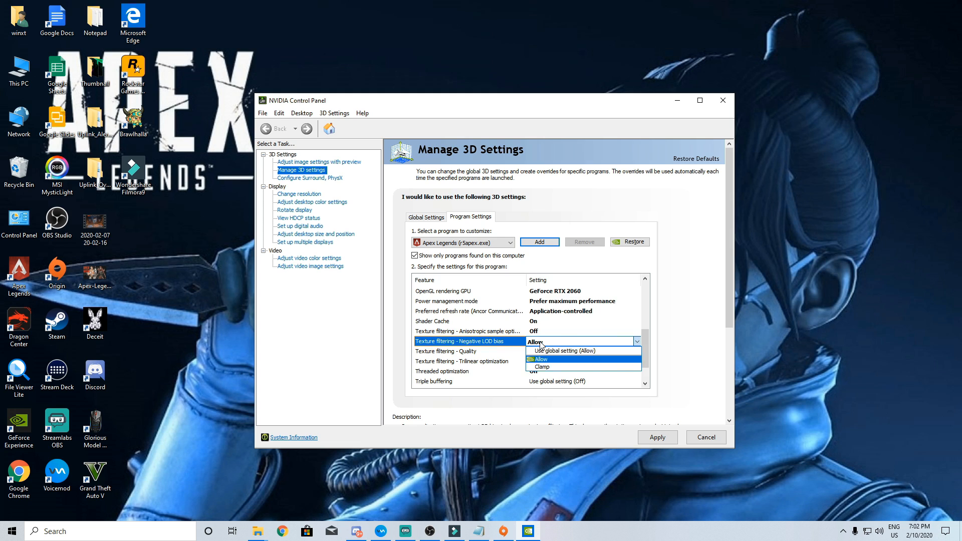
{"action": "left_click", "coordinate": [537, 359]}
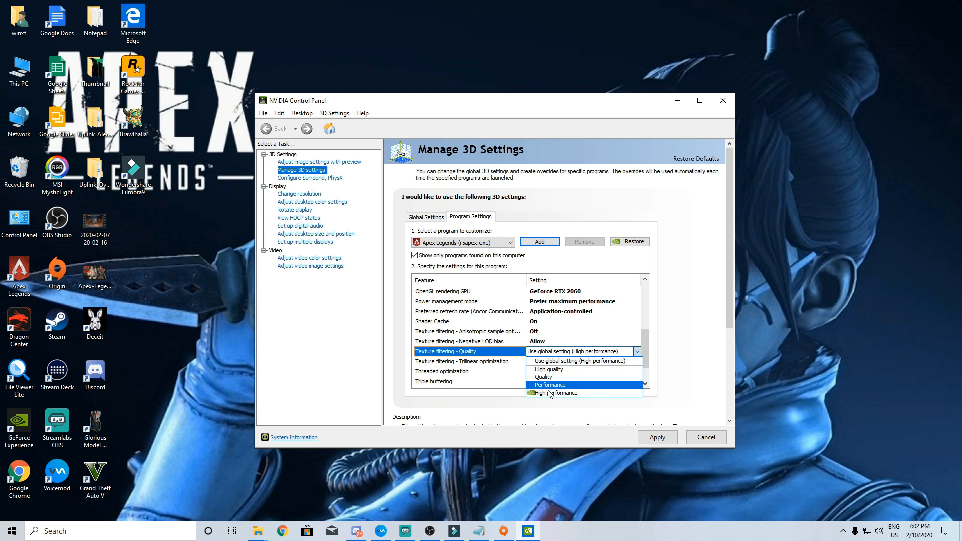
{"action": "left_click", "coordinate": [554, 392]}
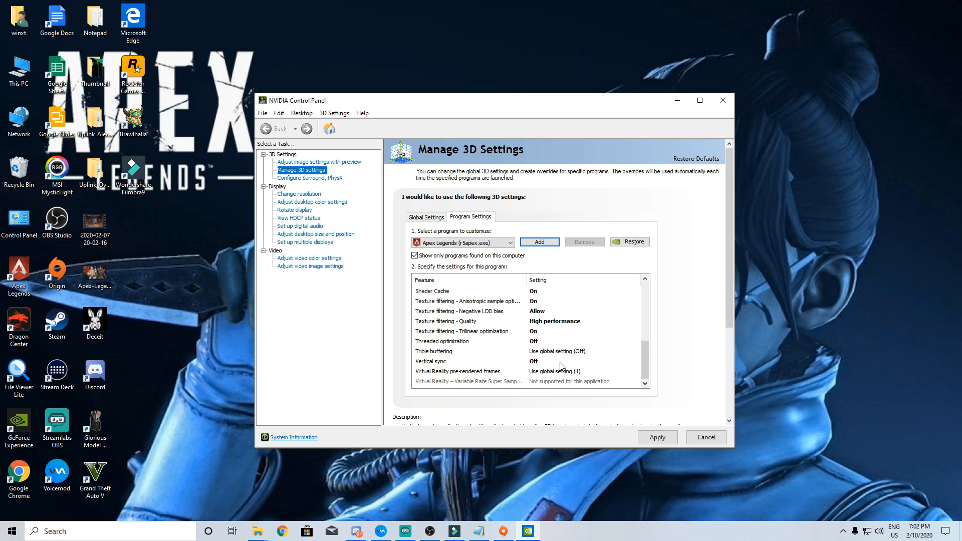
{"action": "mouse_move", "coordinate": [549, 356]}
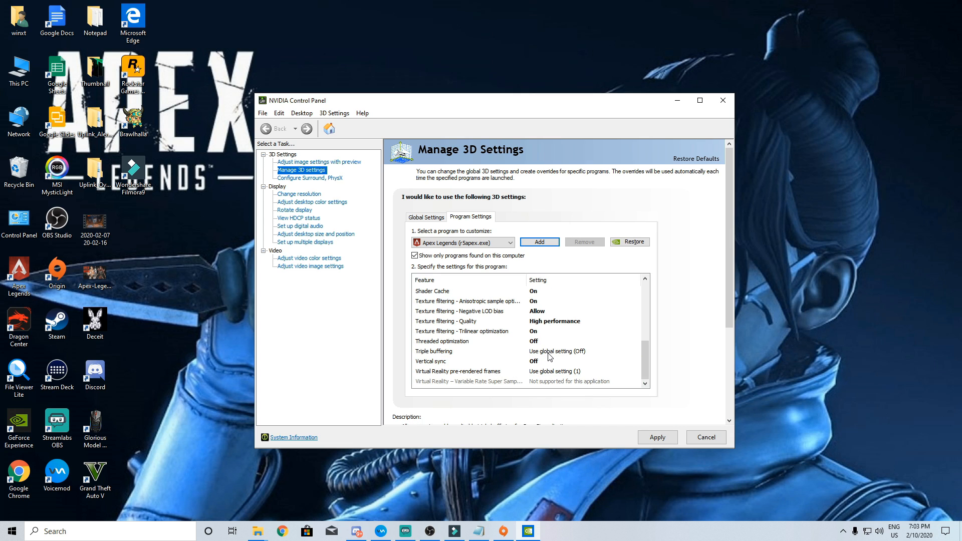
{"action": "mouse_move", "coordinate": [539, 354]}
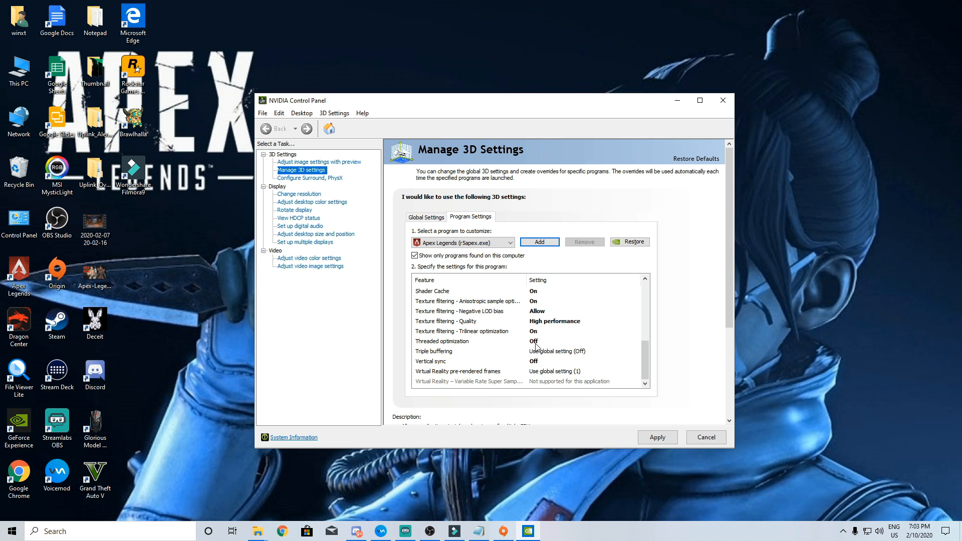
{"action": "left_click", "coordinate": [557, 350]}
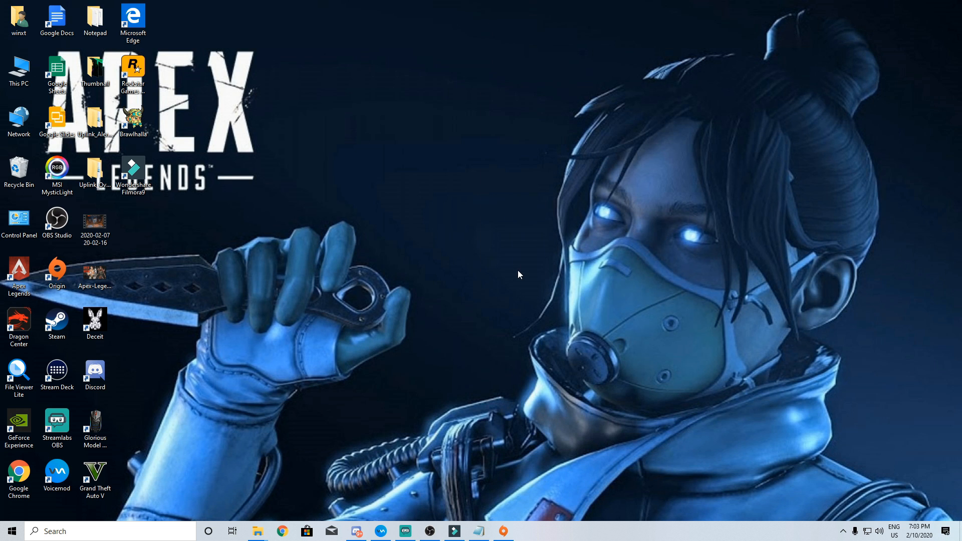
Launch msconfig from search and hide all Microsoft services in the Services list
{"action": "left_click", "coordinate": [10, 531]}
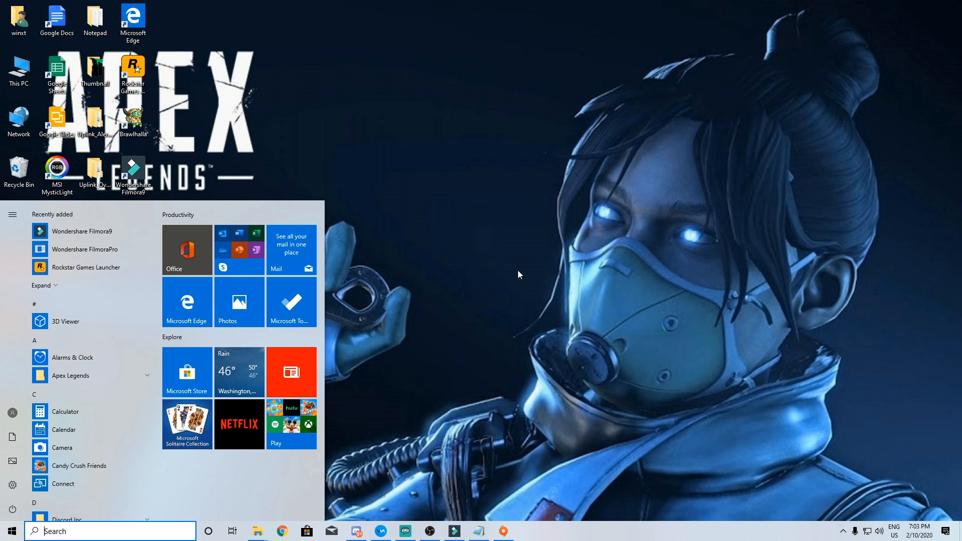
{"action": "type", "text": "ms"}
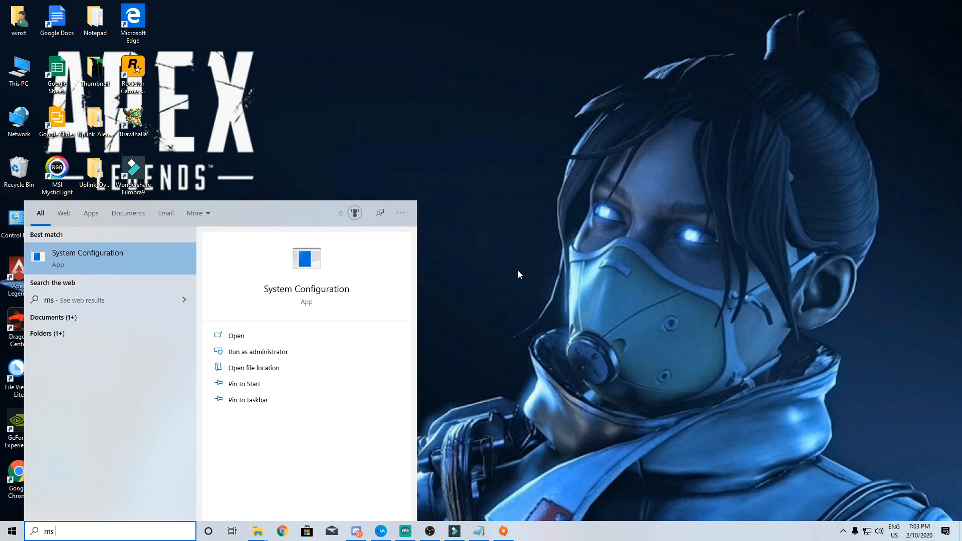
{"action": "type", "text": "conf"}
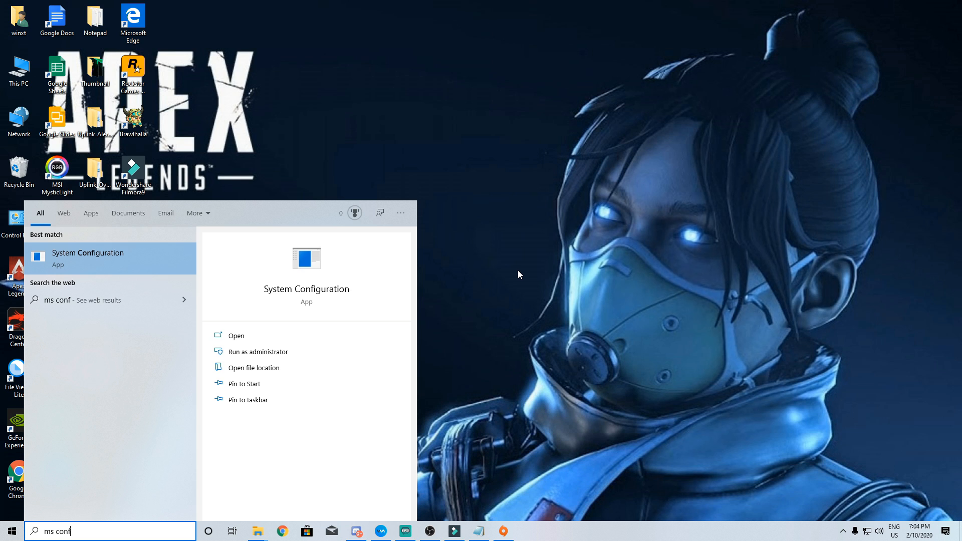
{"action": "left_click", "coordinate": [235, 336]}
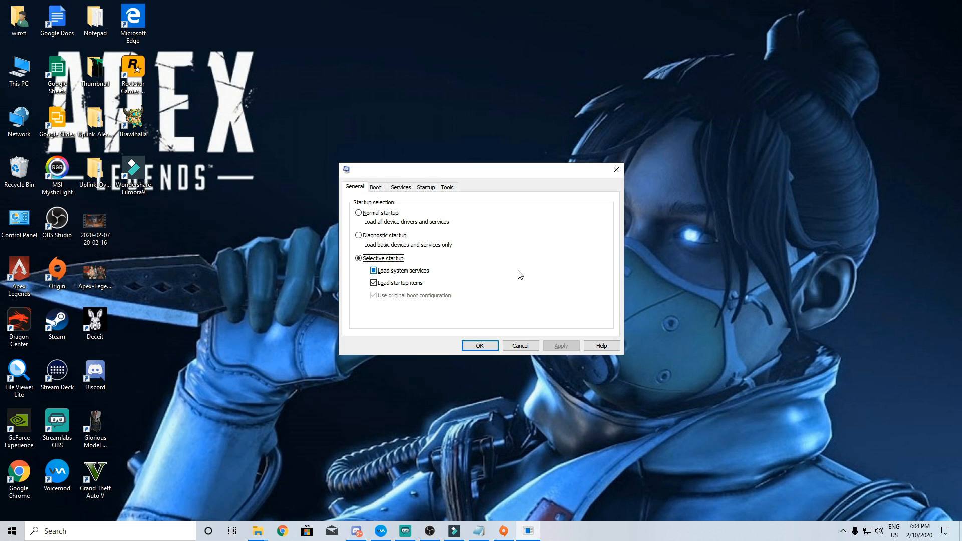
{"action": "left_click", "coordinate": [401, 187]}
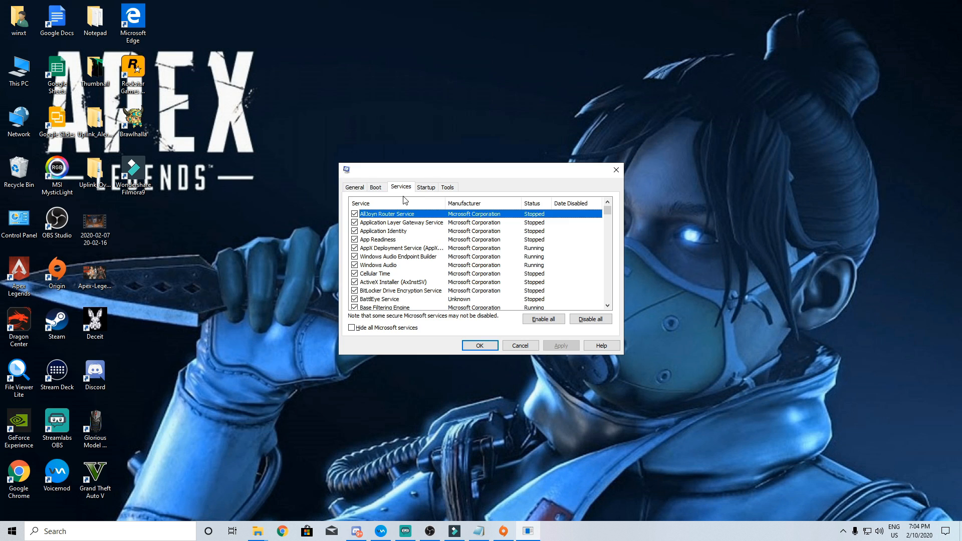
{"action": "left_click", "coordinate": [351, 326]}
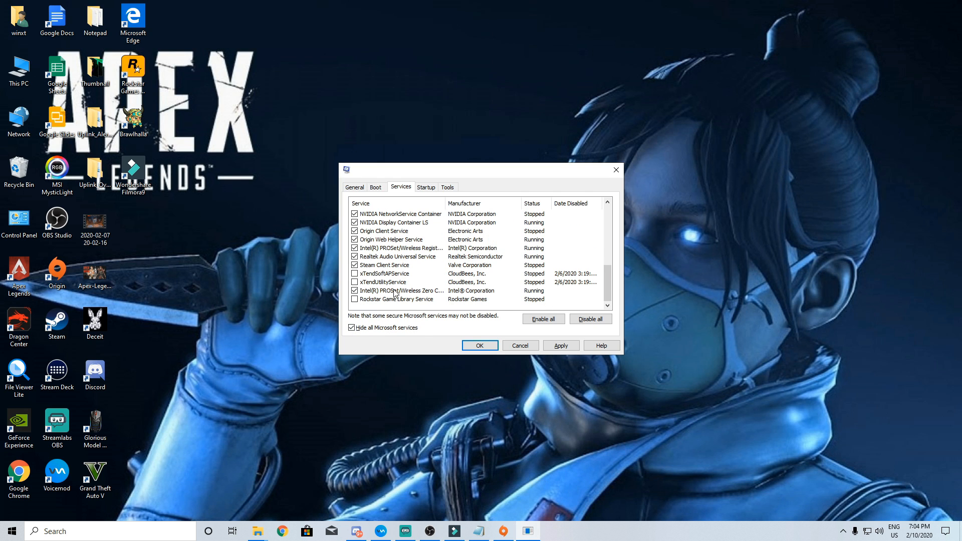
{"action": "scroll", "scroll_direction": "down", "scroll_amount": 3}
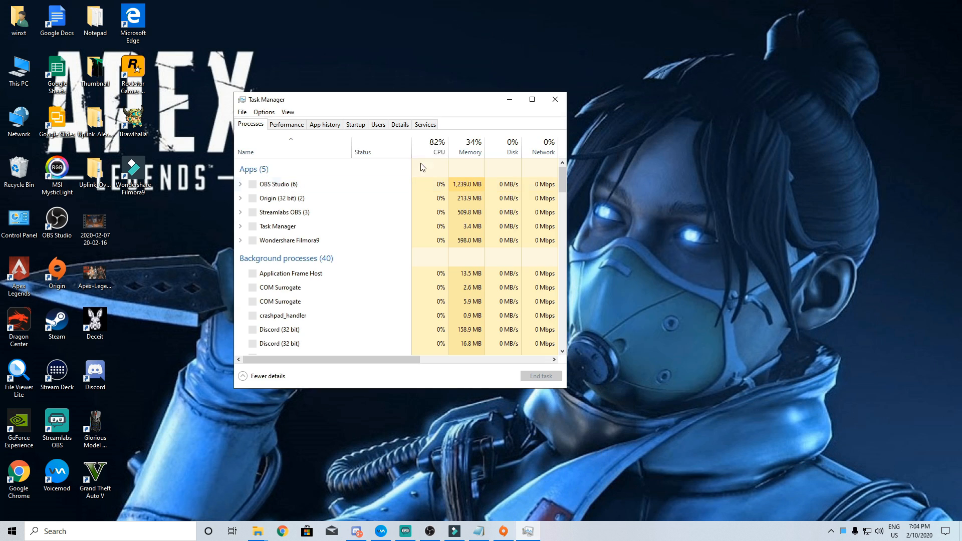
Show the Startup apps list and bring up options for the MSI Register entry
{"action": "left_click", "coordinate": [354, 124]}
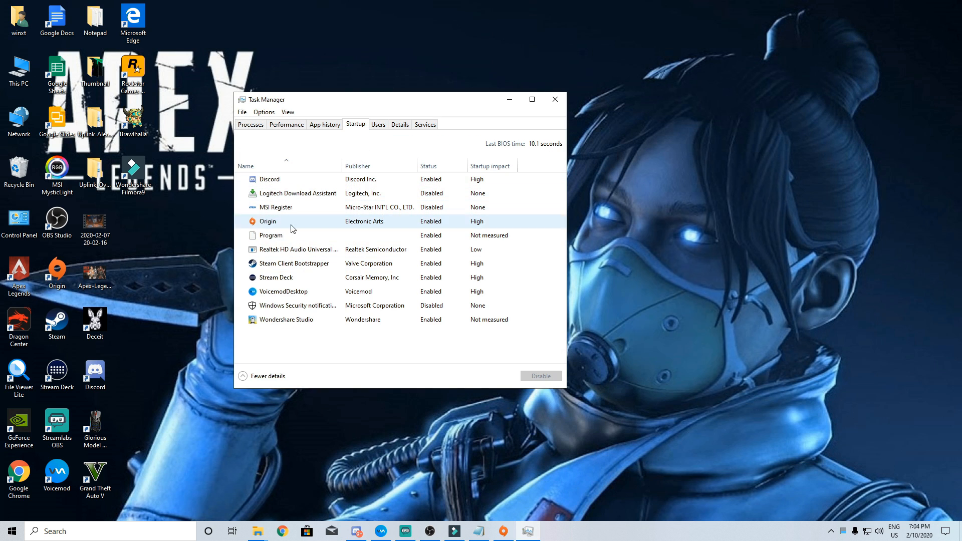
{"action": "right_click", "coordinate": [277, 206]}
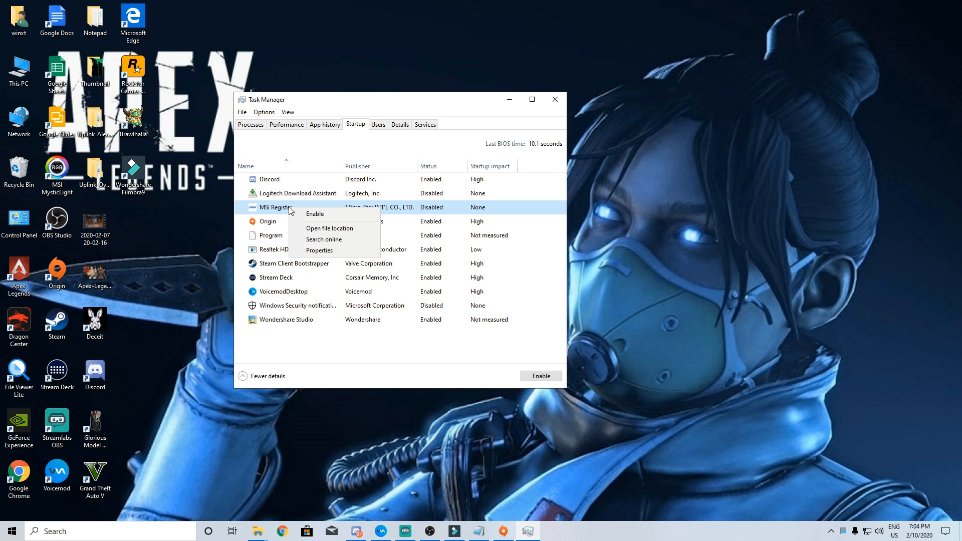
{"action": "left_click", "coordinate": [553, 99]}
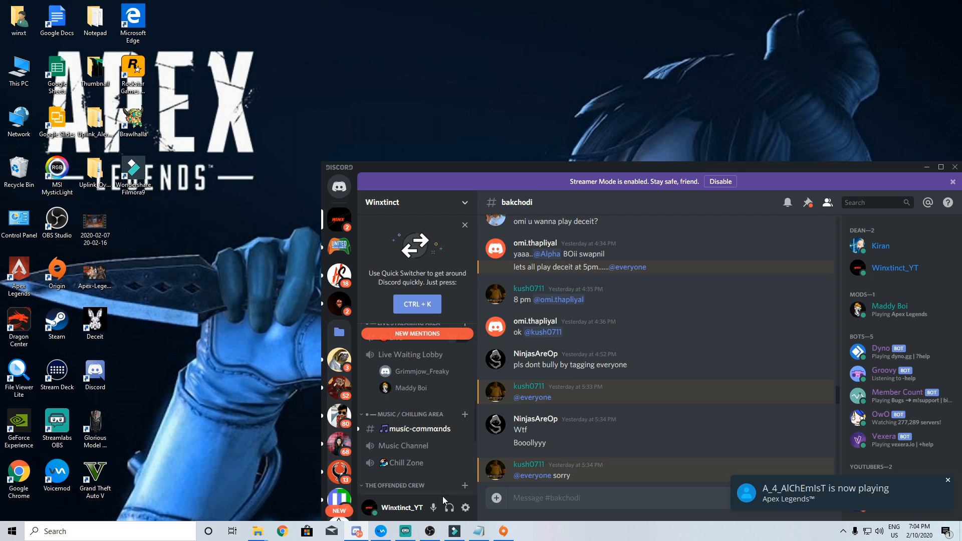
Go to Discord User Settings > Appearance for the hardware acceleration toggle, then move to Chrome
{"action": "left_click", "coordinate": [466, 507]}
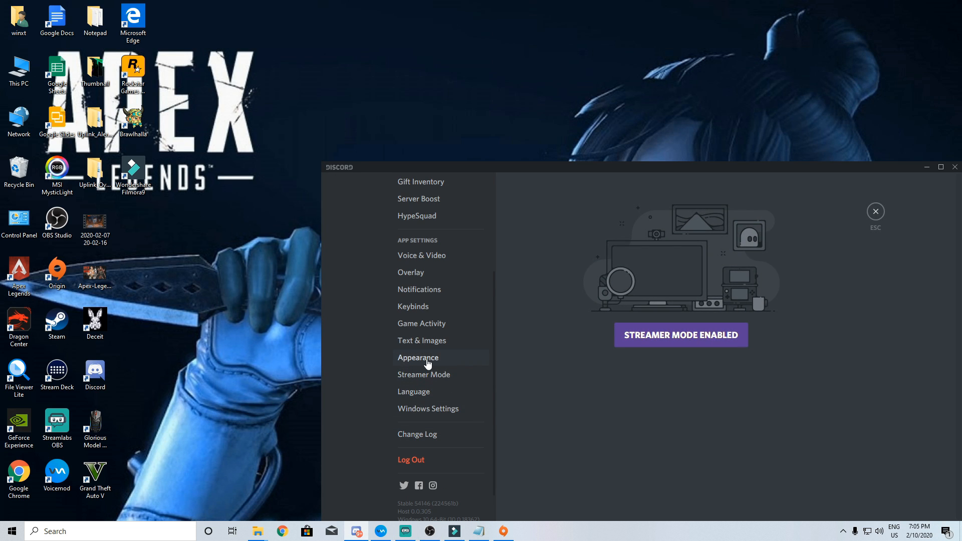
{"action": "left_click", "coordinate": [417, 357]}
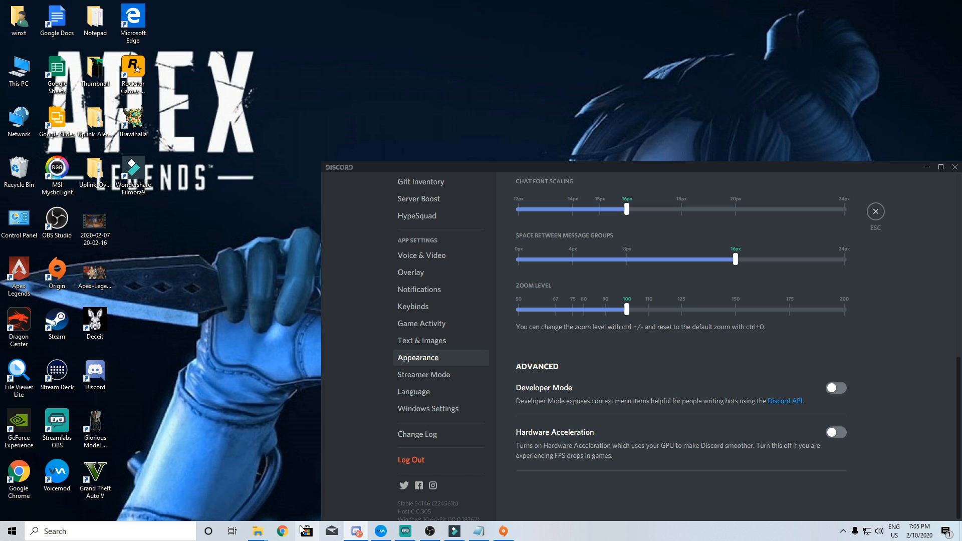
{"action": "left_click", "coordinate": [282, 531]}
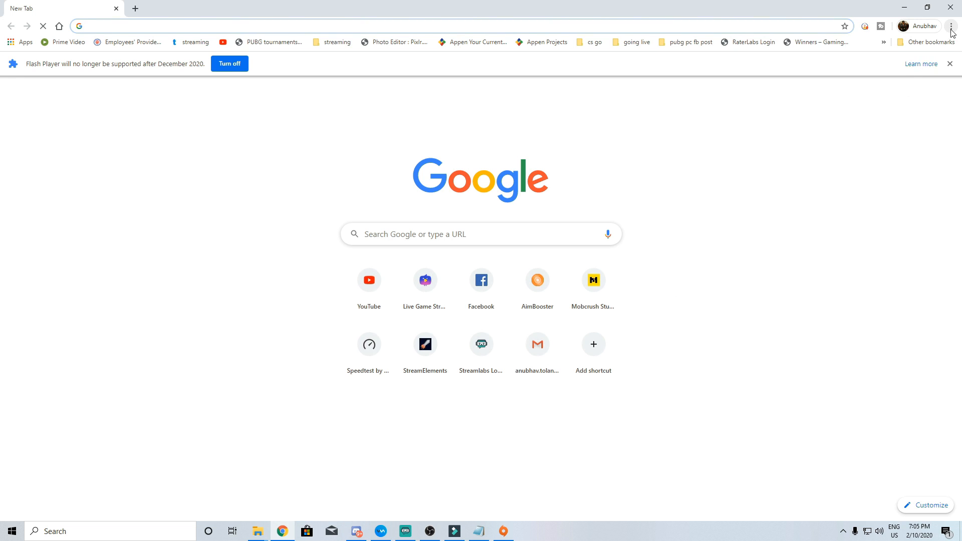
Reach Chrome Settings > Advanced to get the hardware acceleration system option
{"action": "left_click", "coordinate": [951, 26]}
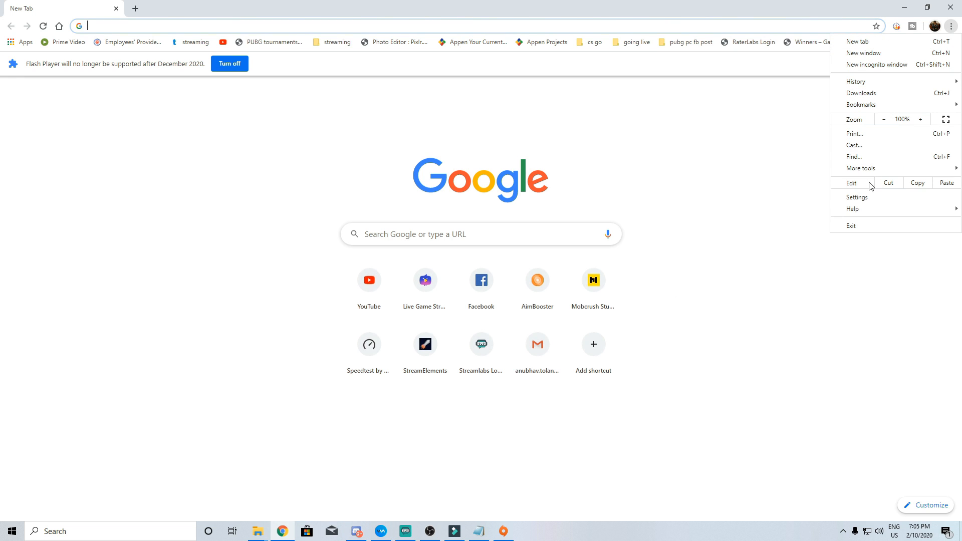
{"action": "left_click", "coordinate": [856, 198]}
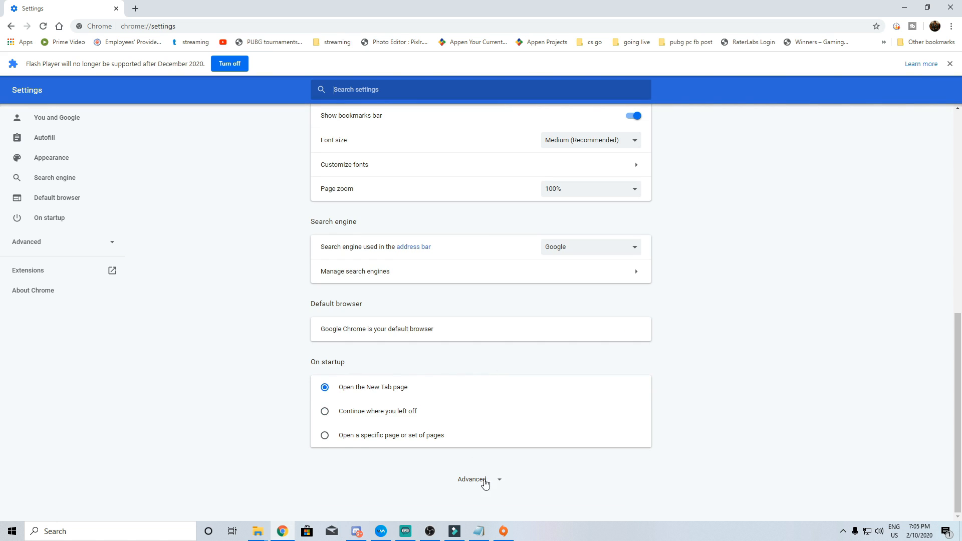
{"action": "left_click", "coordinate": [479, 482]}
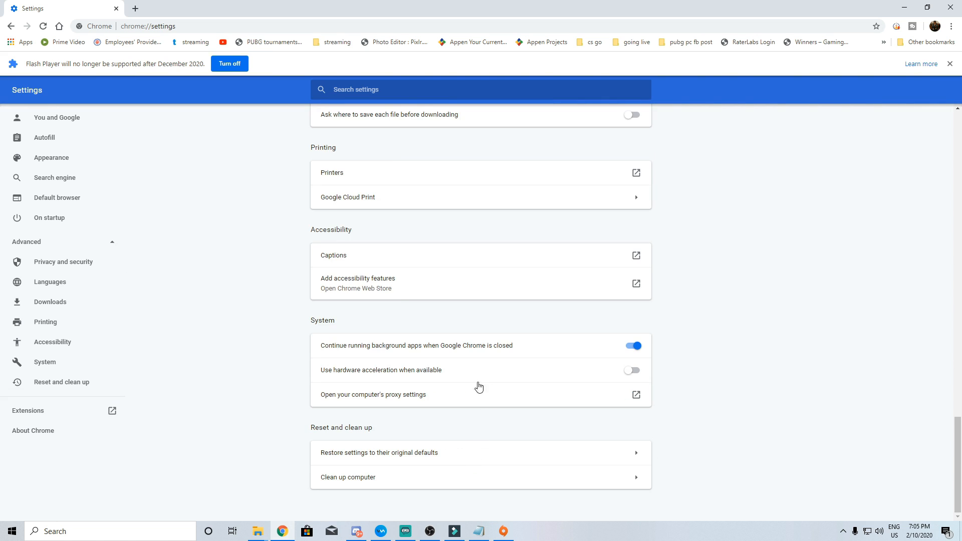
{"action": "mouse_move", "coordinate": [379, 373]}
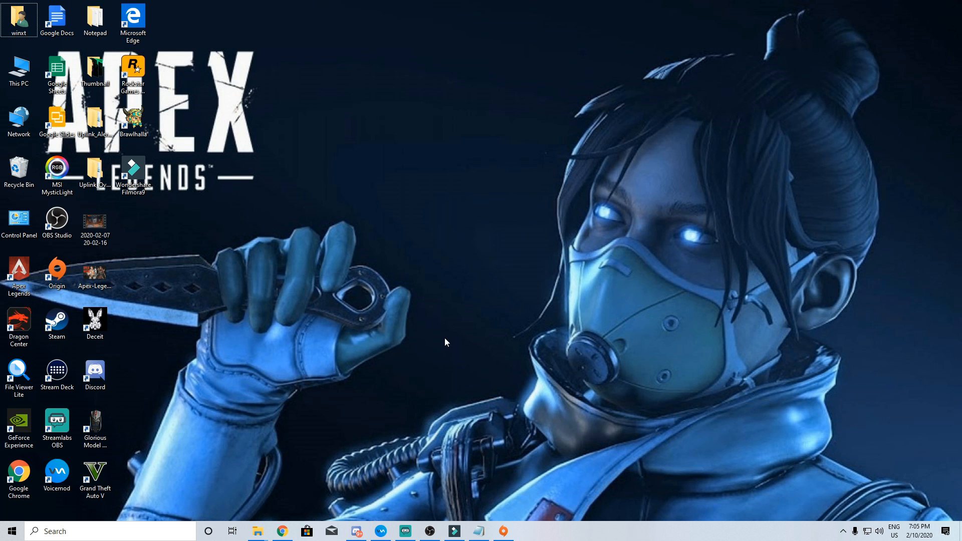
Reach Advanced system settings > Performance Options for the visual effects checklist
{"action": "type", "text": "th"}
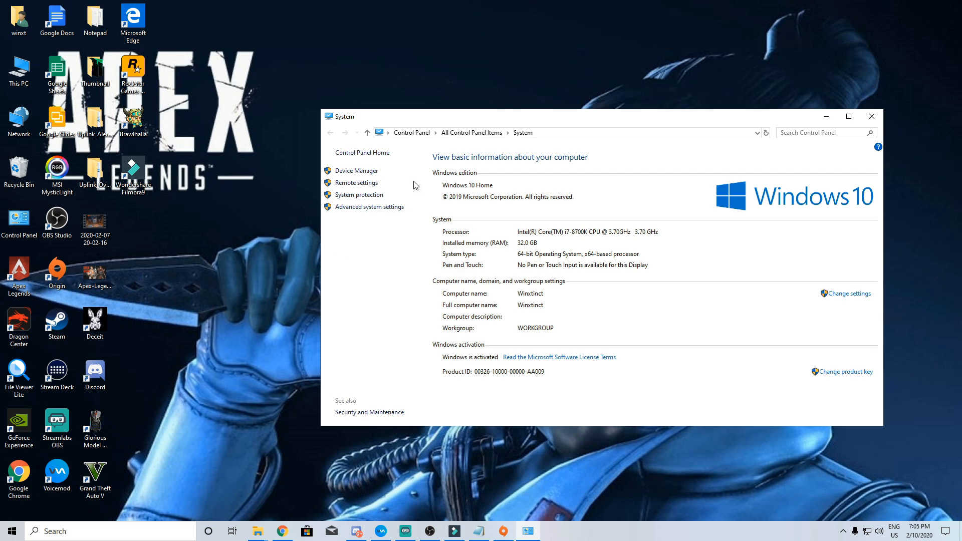
{"action": "left_click", "coordinate": [368, 206]}
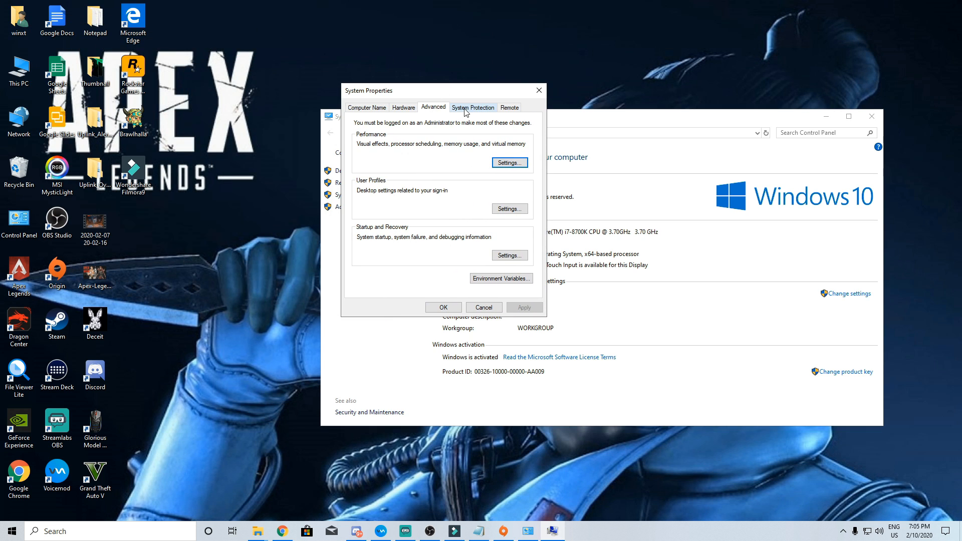
{"action": "left_click", "coordinate": [509, 162]}
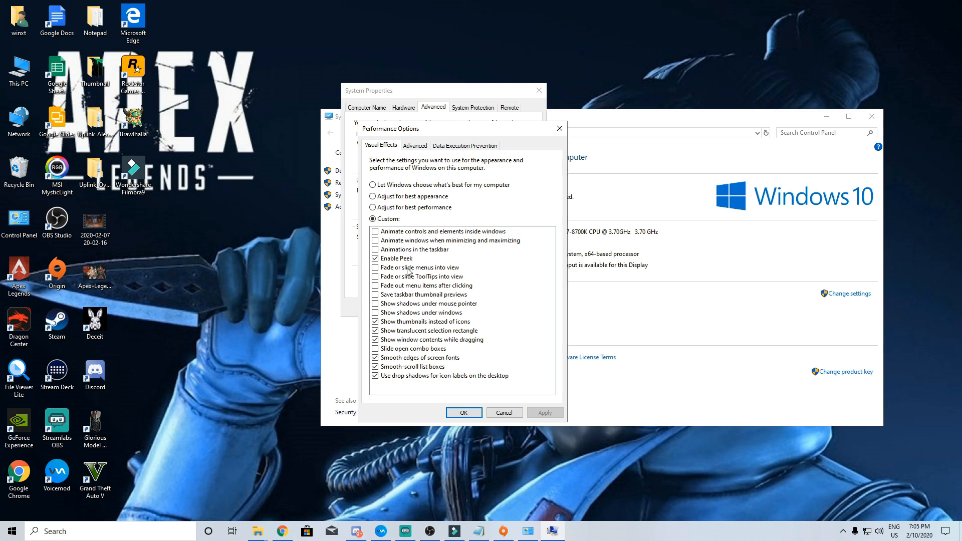
{"action": "mouse_move", "coordinate": [482, 280]}
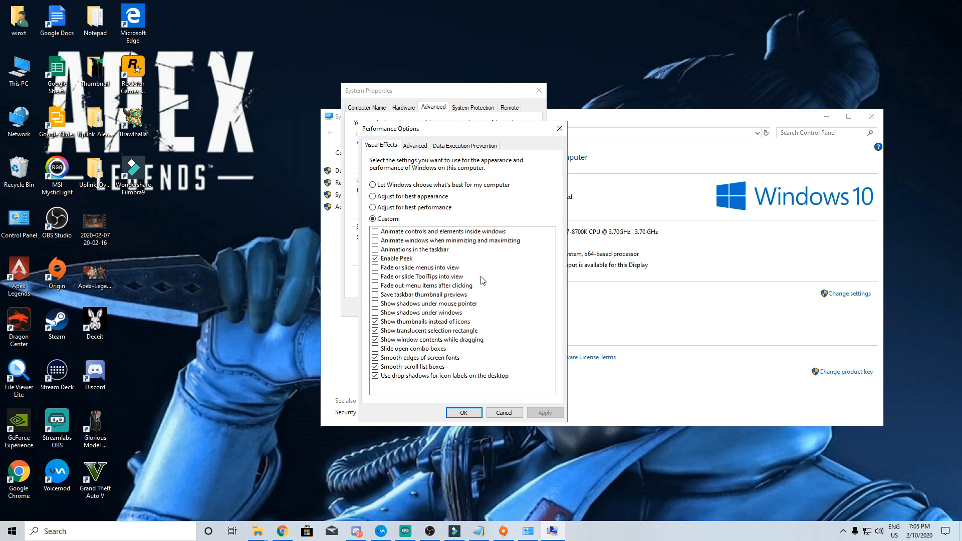
{"action": "mouse_move", "coordinate": [501, 319]}
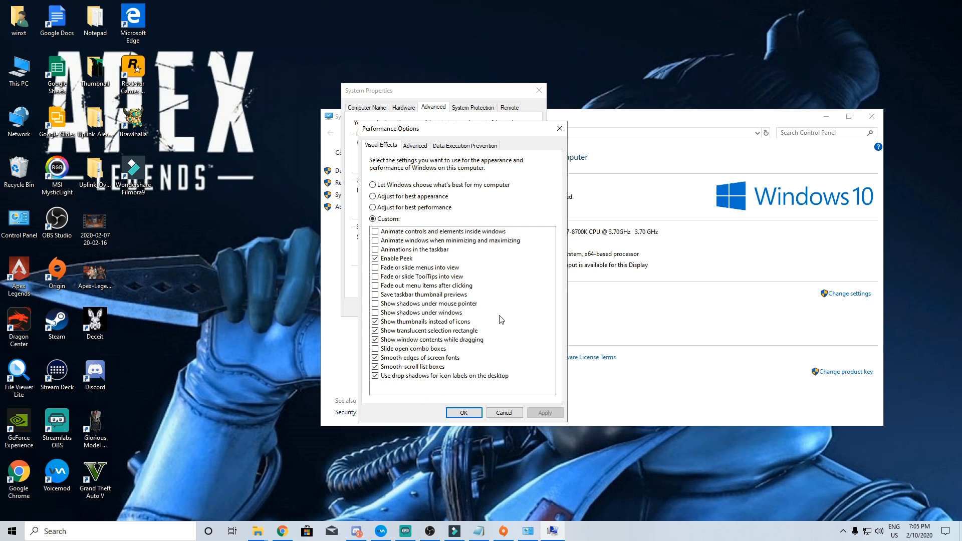